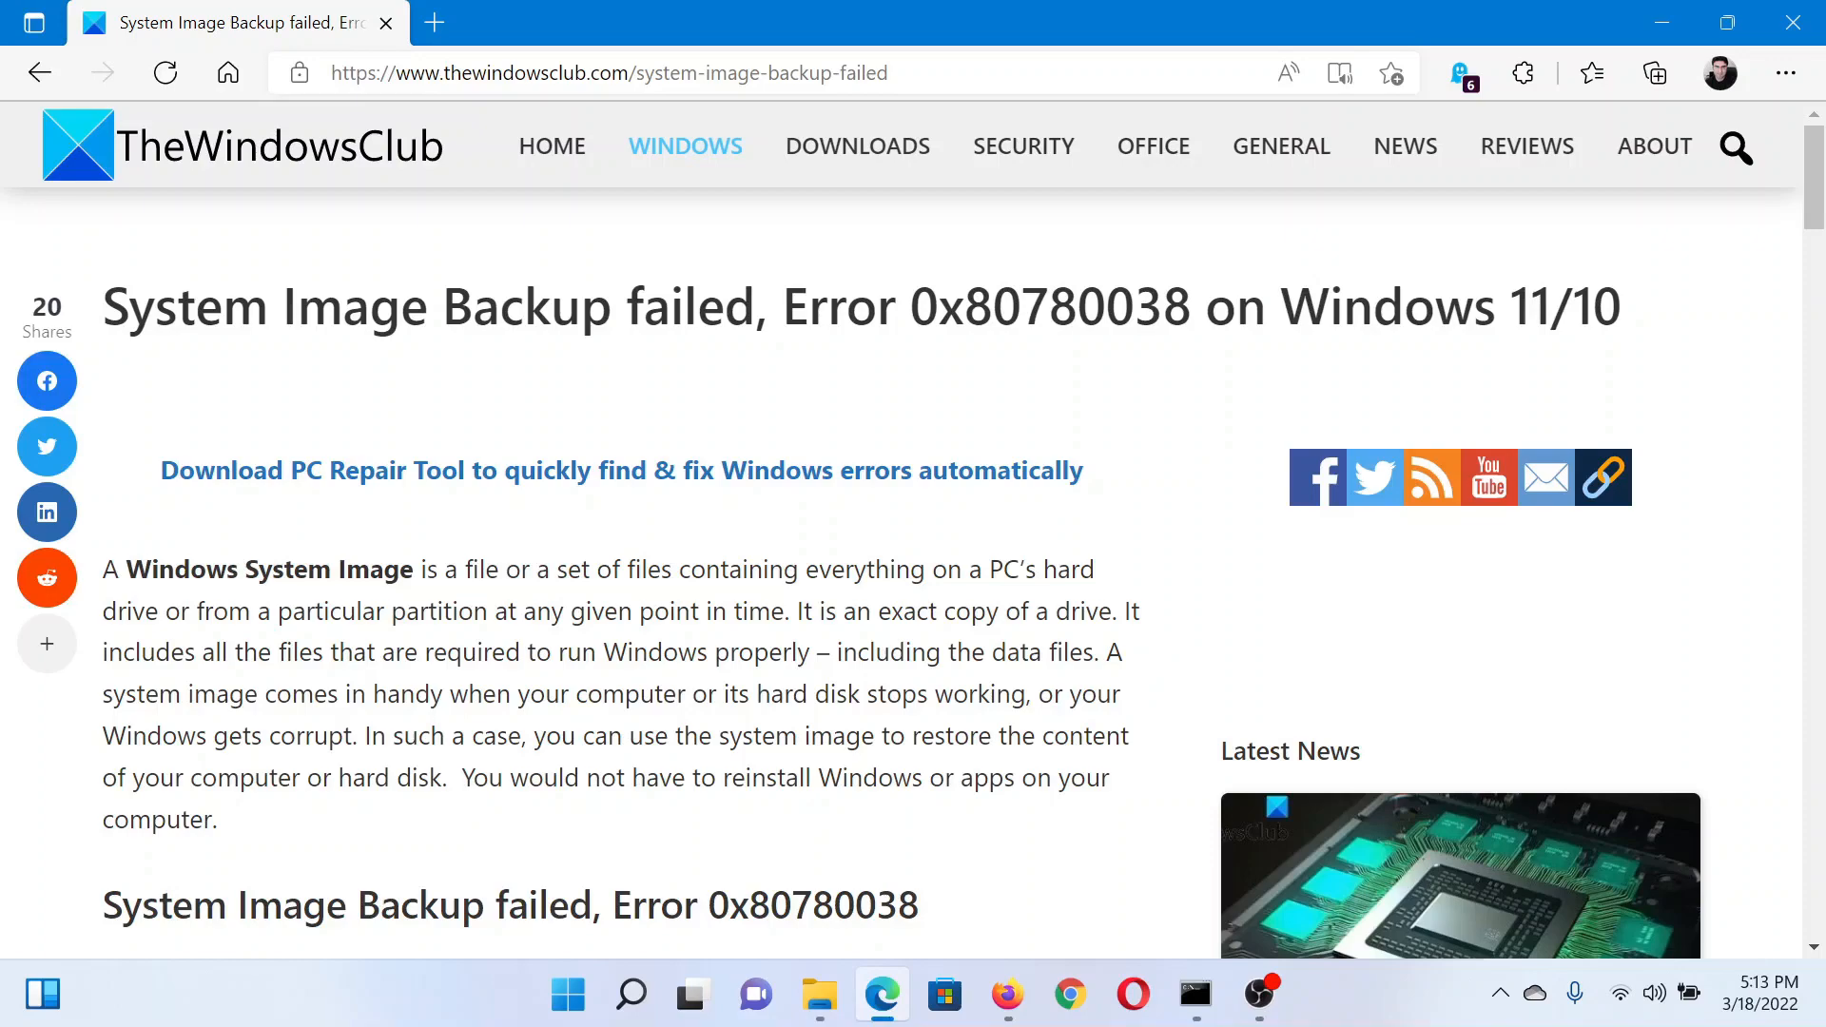
Scroll the Edge article down to '1] SFC scan' and highlight that heading.
{"action": "scroll", "scroll_direction": "down", "scroll_amount": 3}
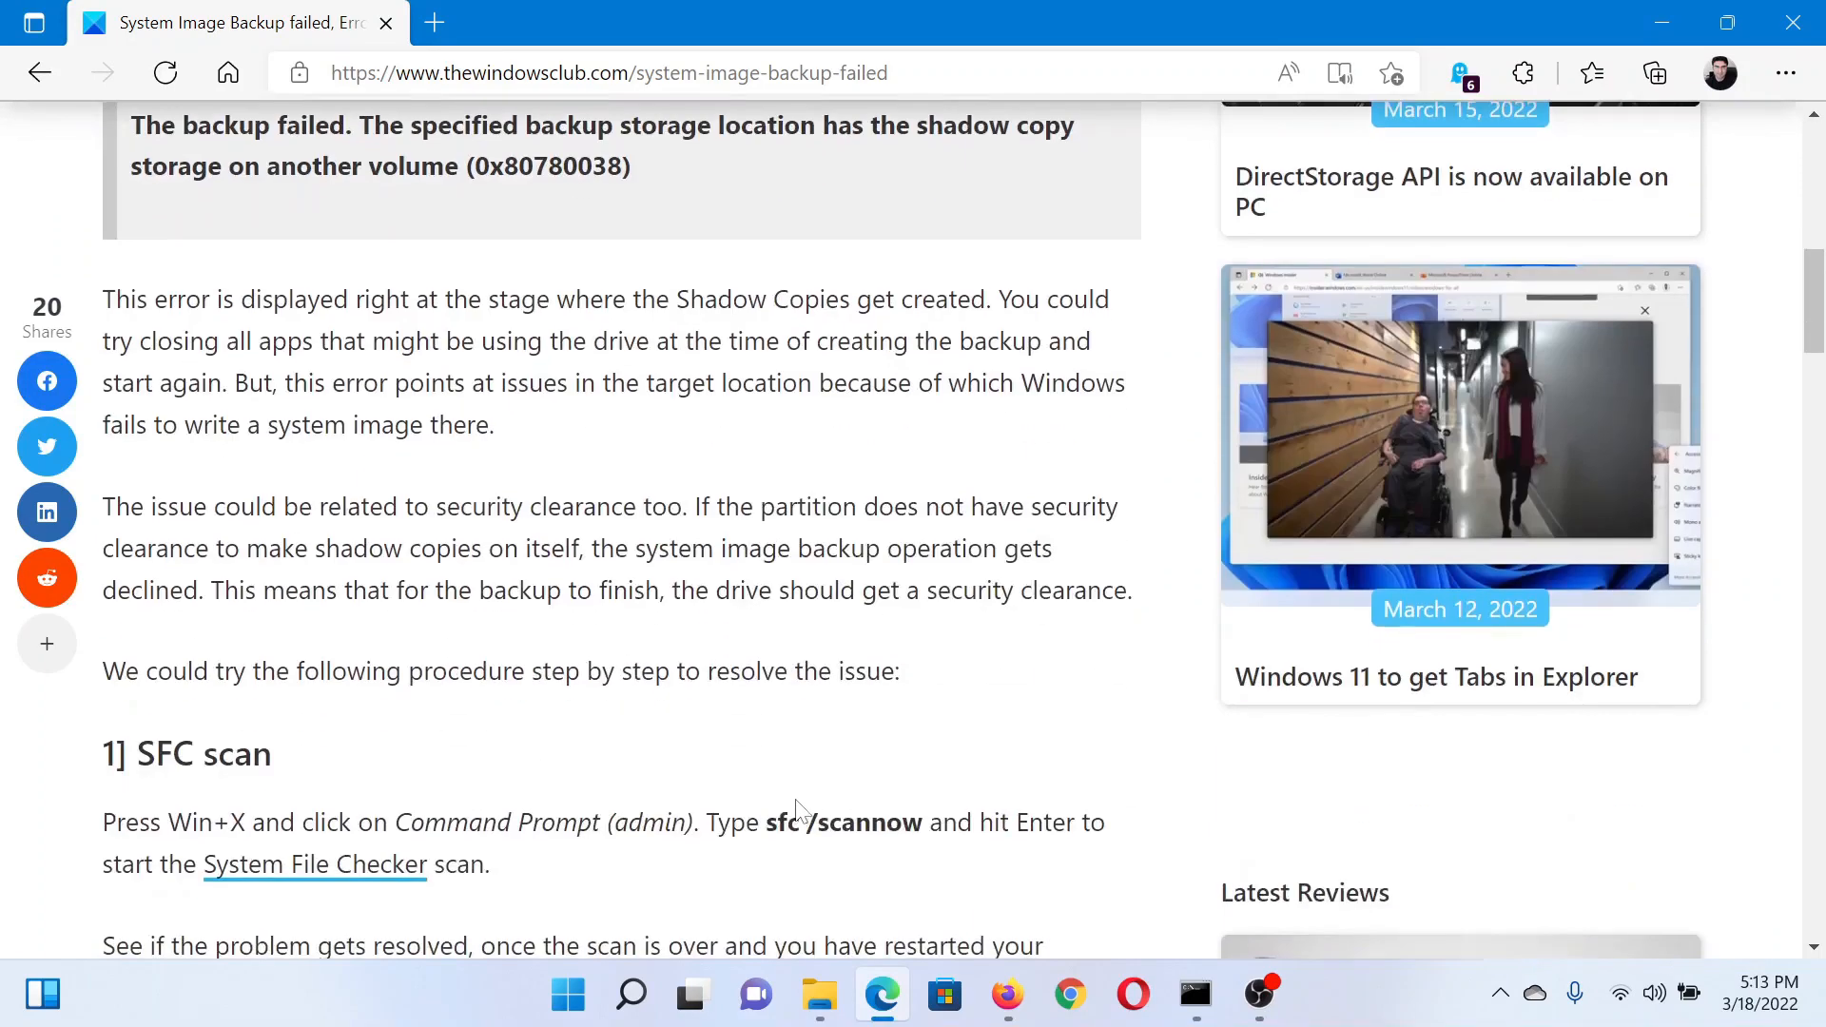
{"action": "scroll", "scroll_direction": "down", "scroll_amount": 3}
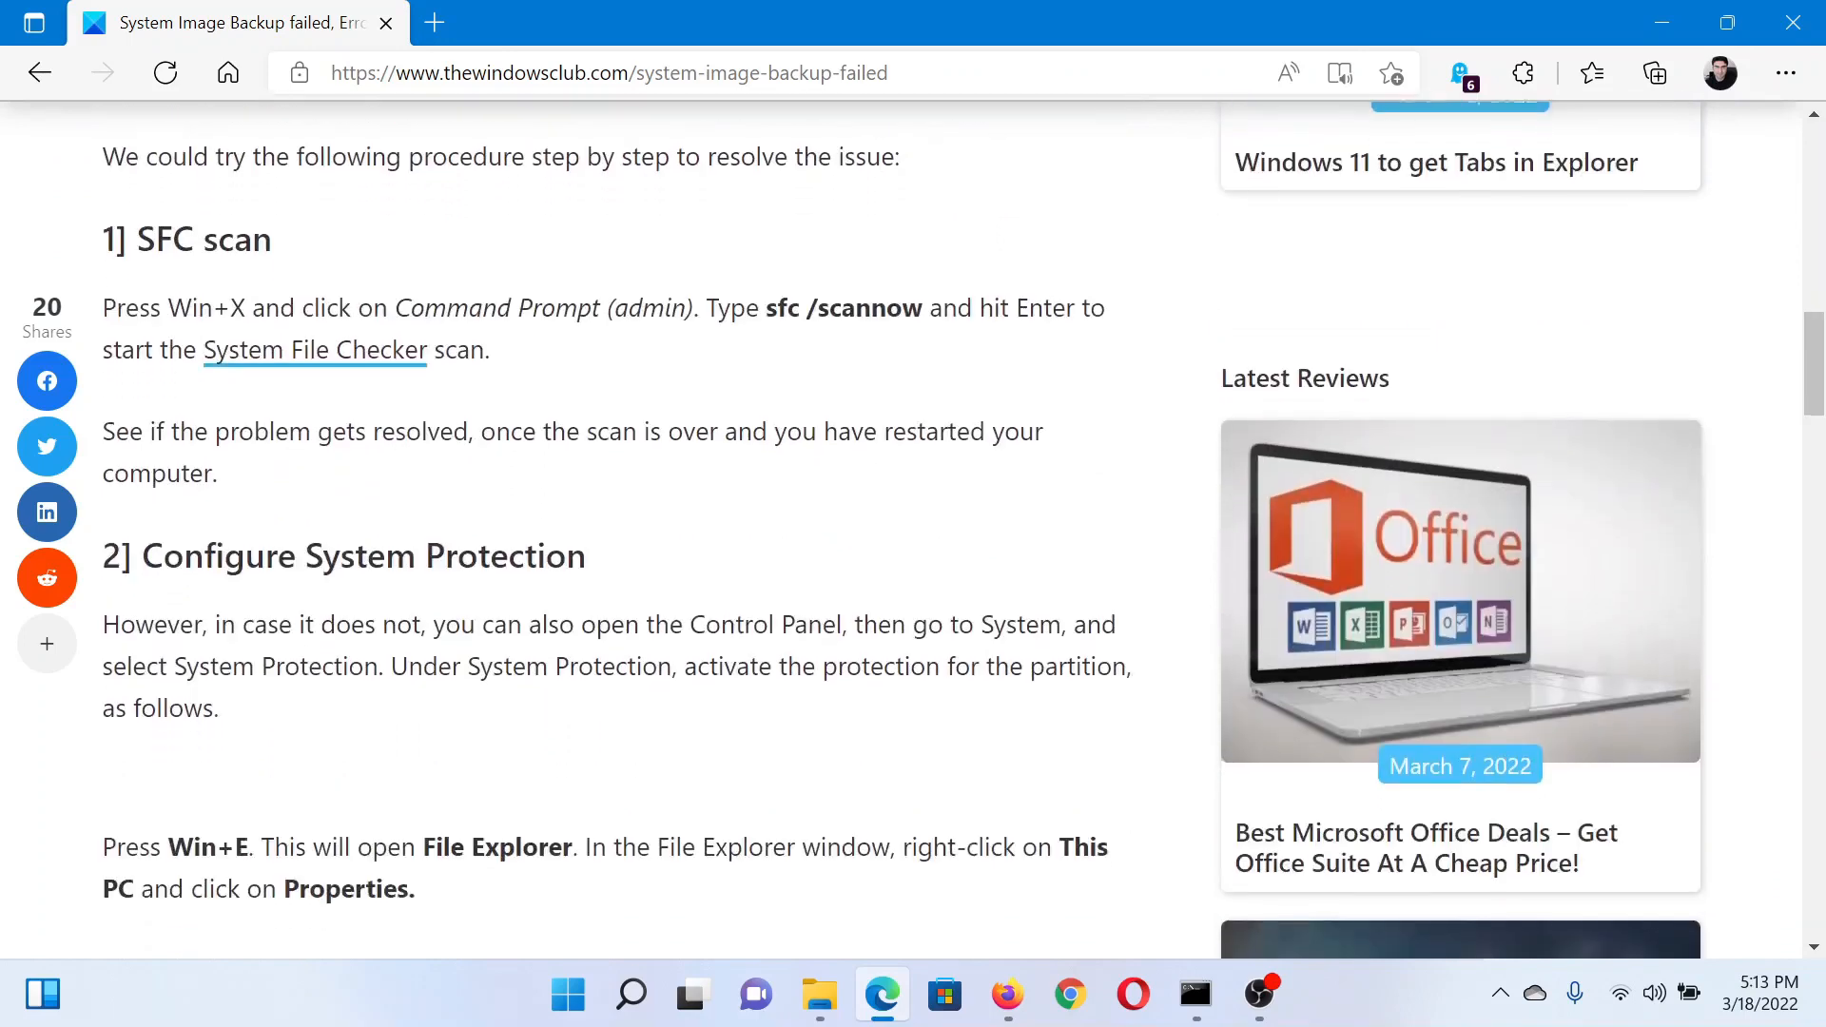
{"action": "mouse_move", "coordinate": [797, 810]}
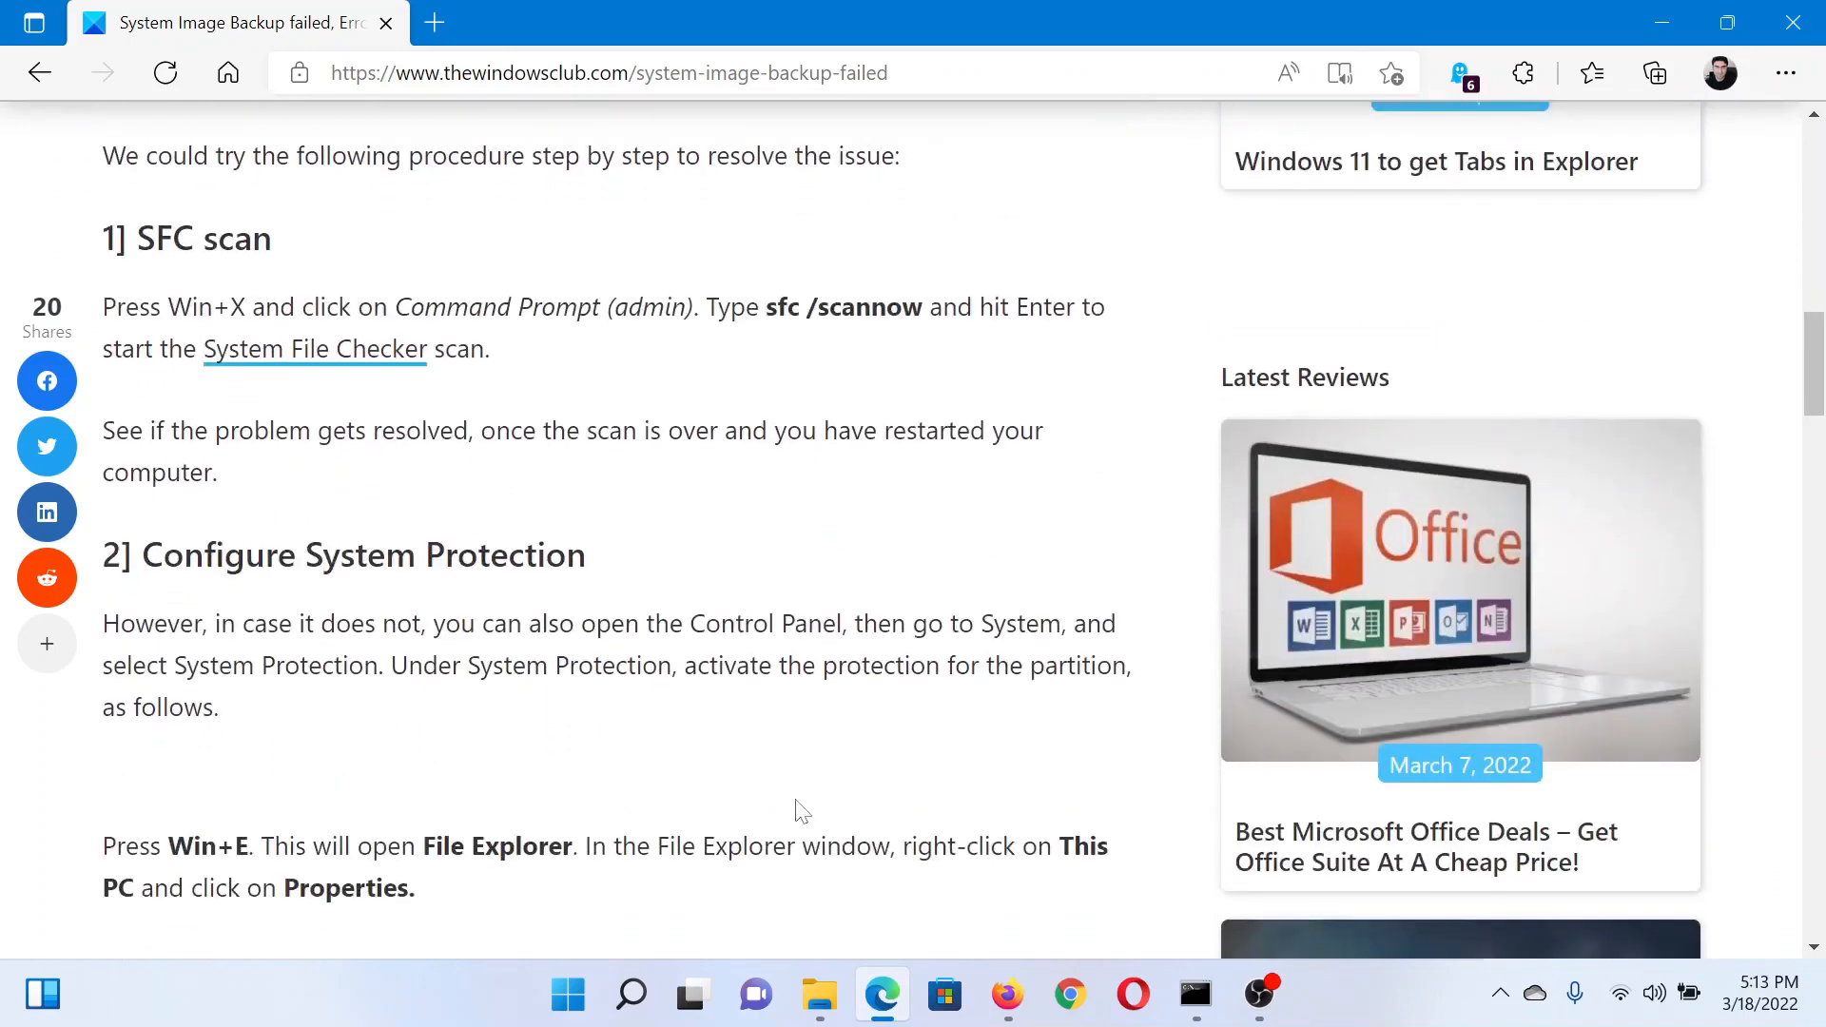
{"action": "double_click", "coordinate": [204, 238]}
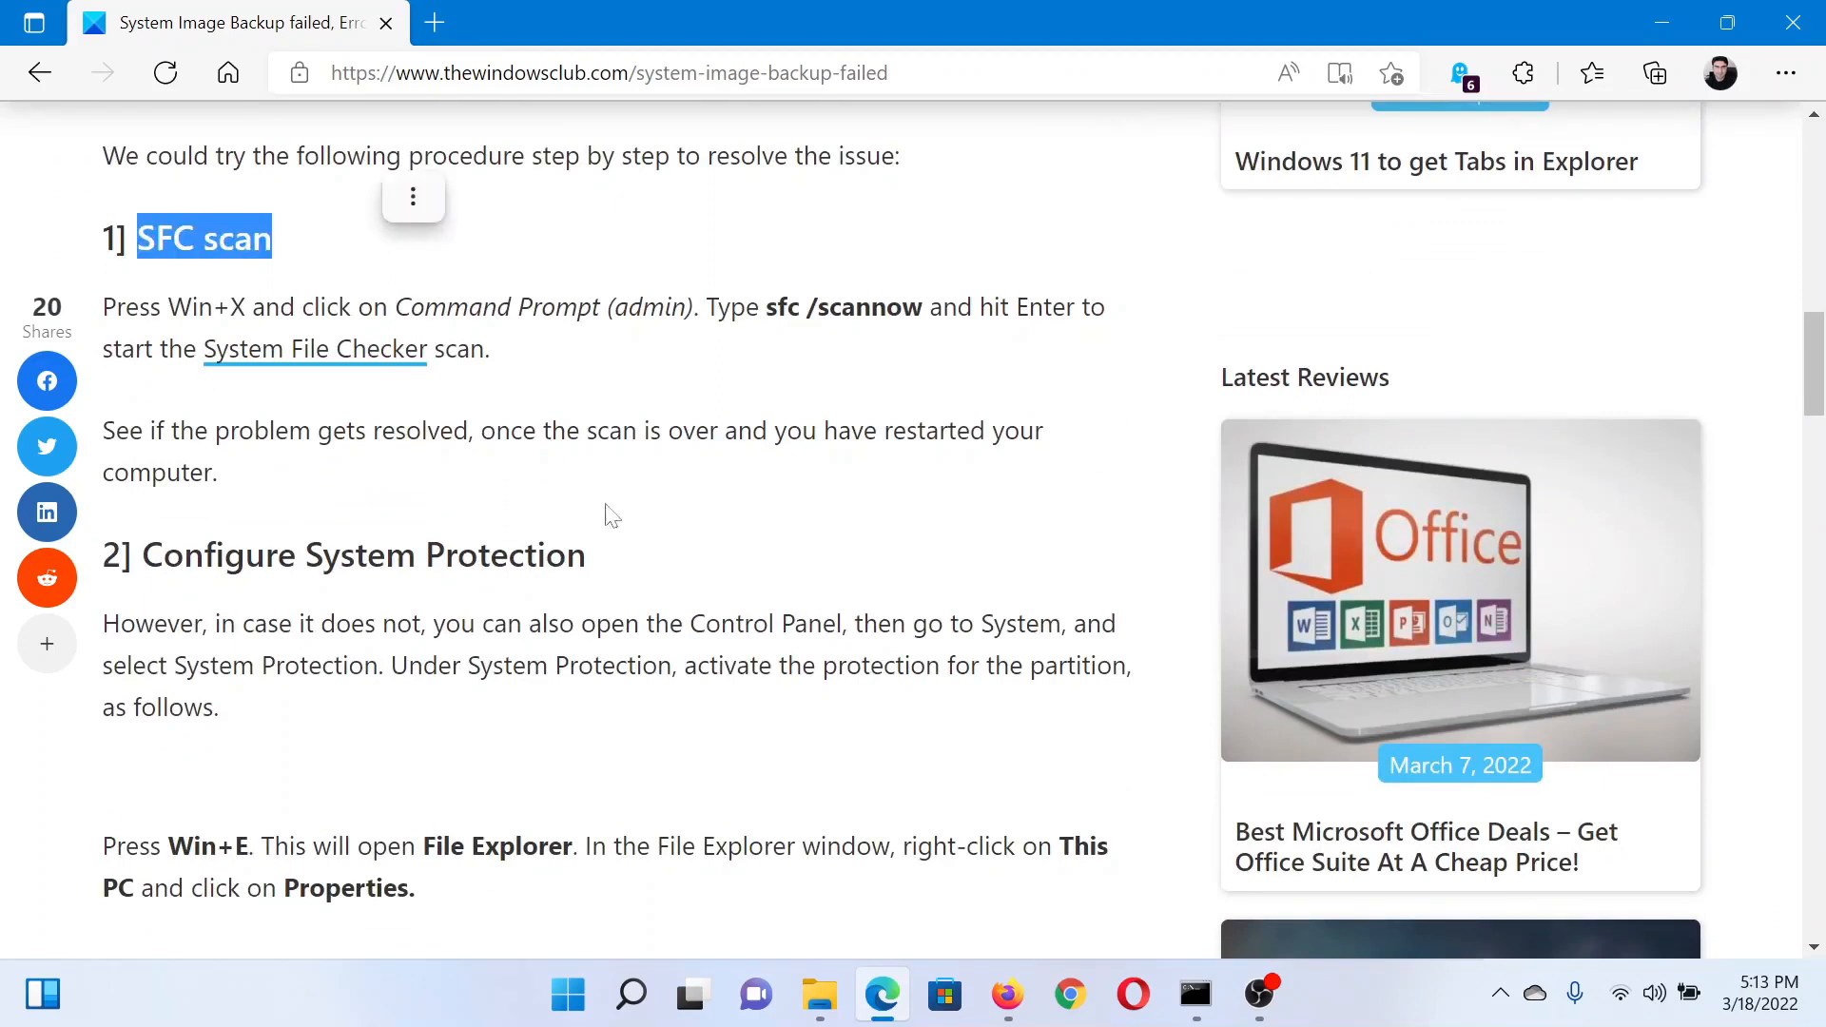
Search 'comm' in Windows Search and run Command Prompt as administrator.
{"action": "left_click", "coordinate": [632, 995]}
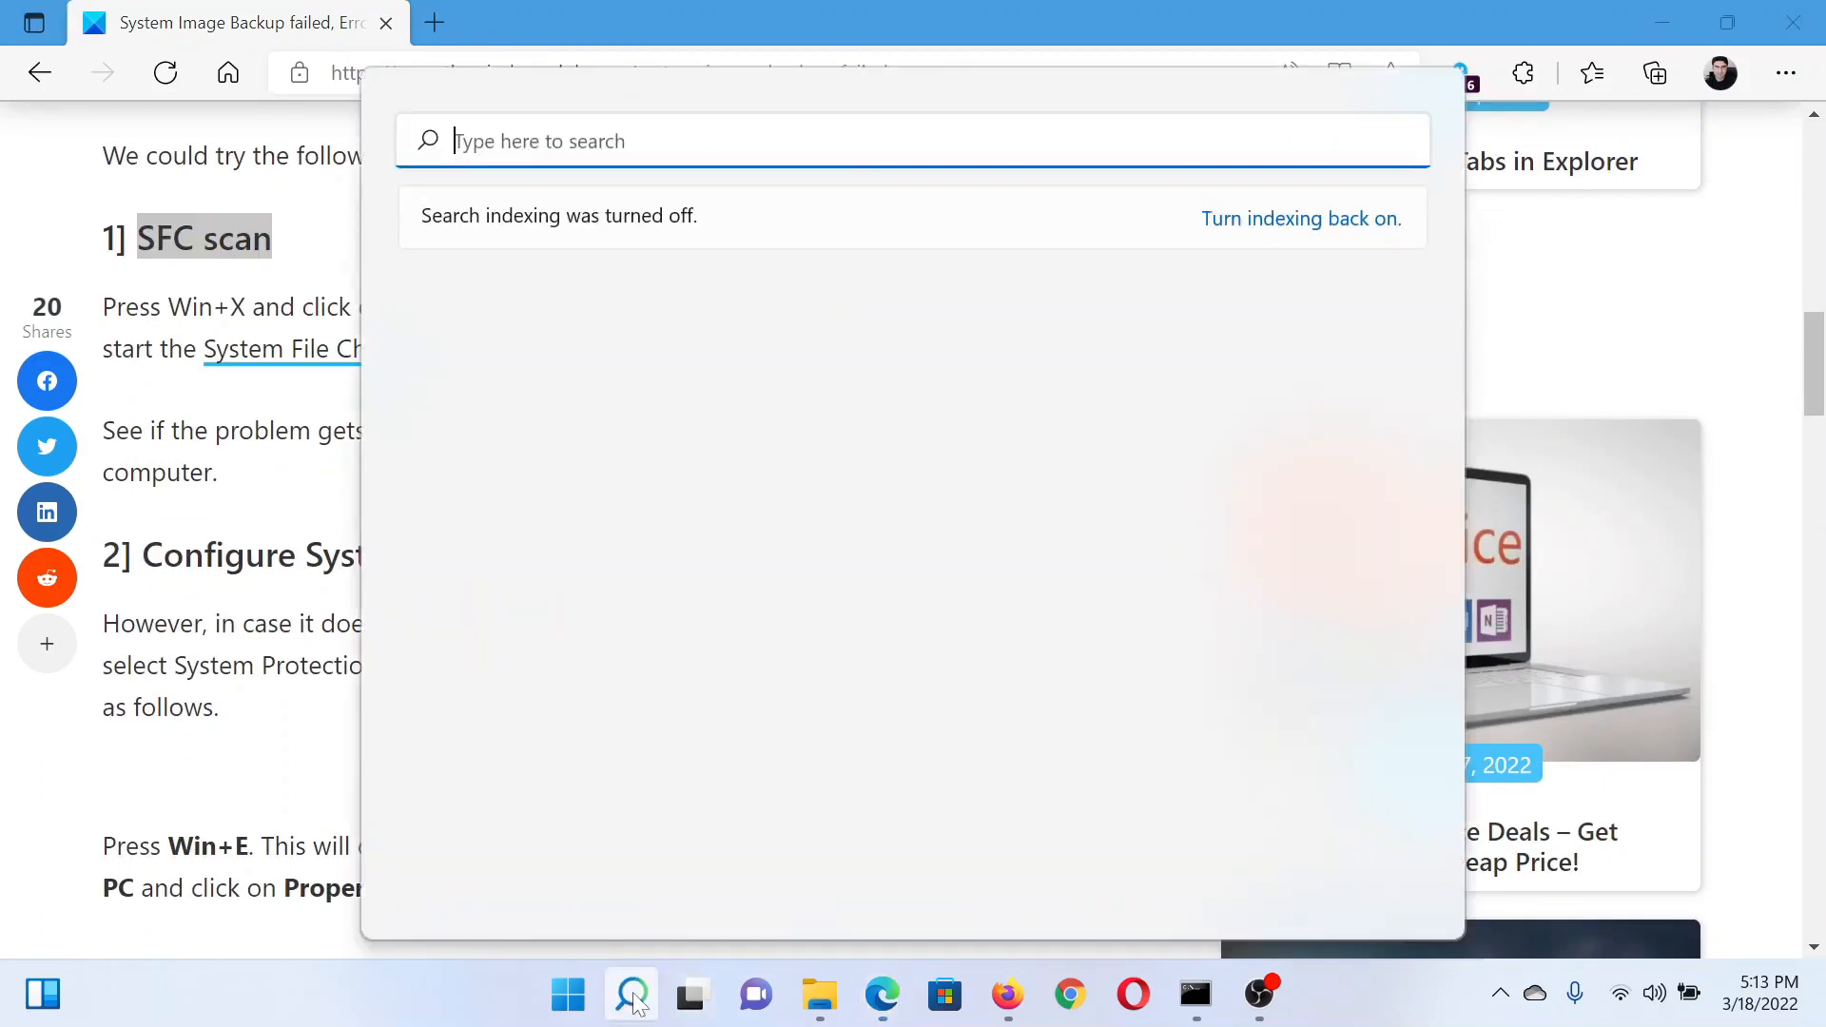
{"action": "type", "text": "comm"}
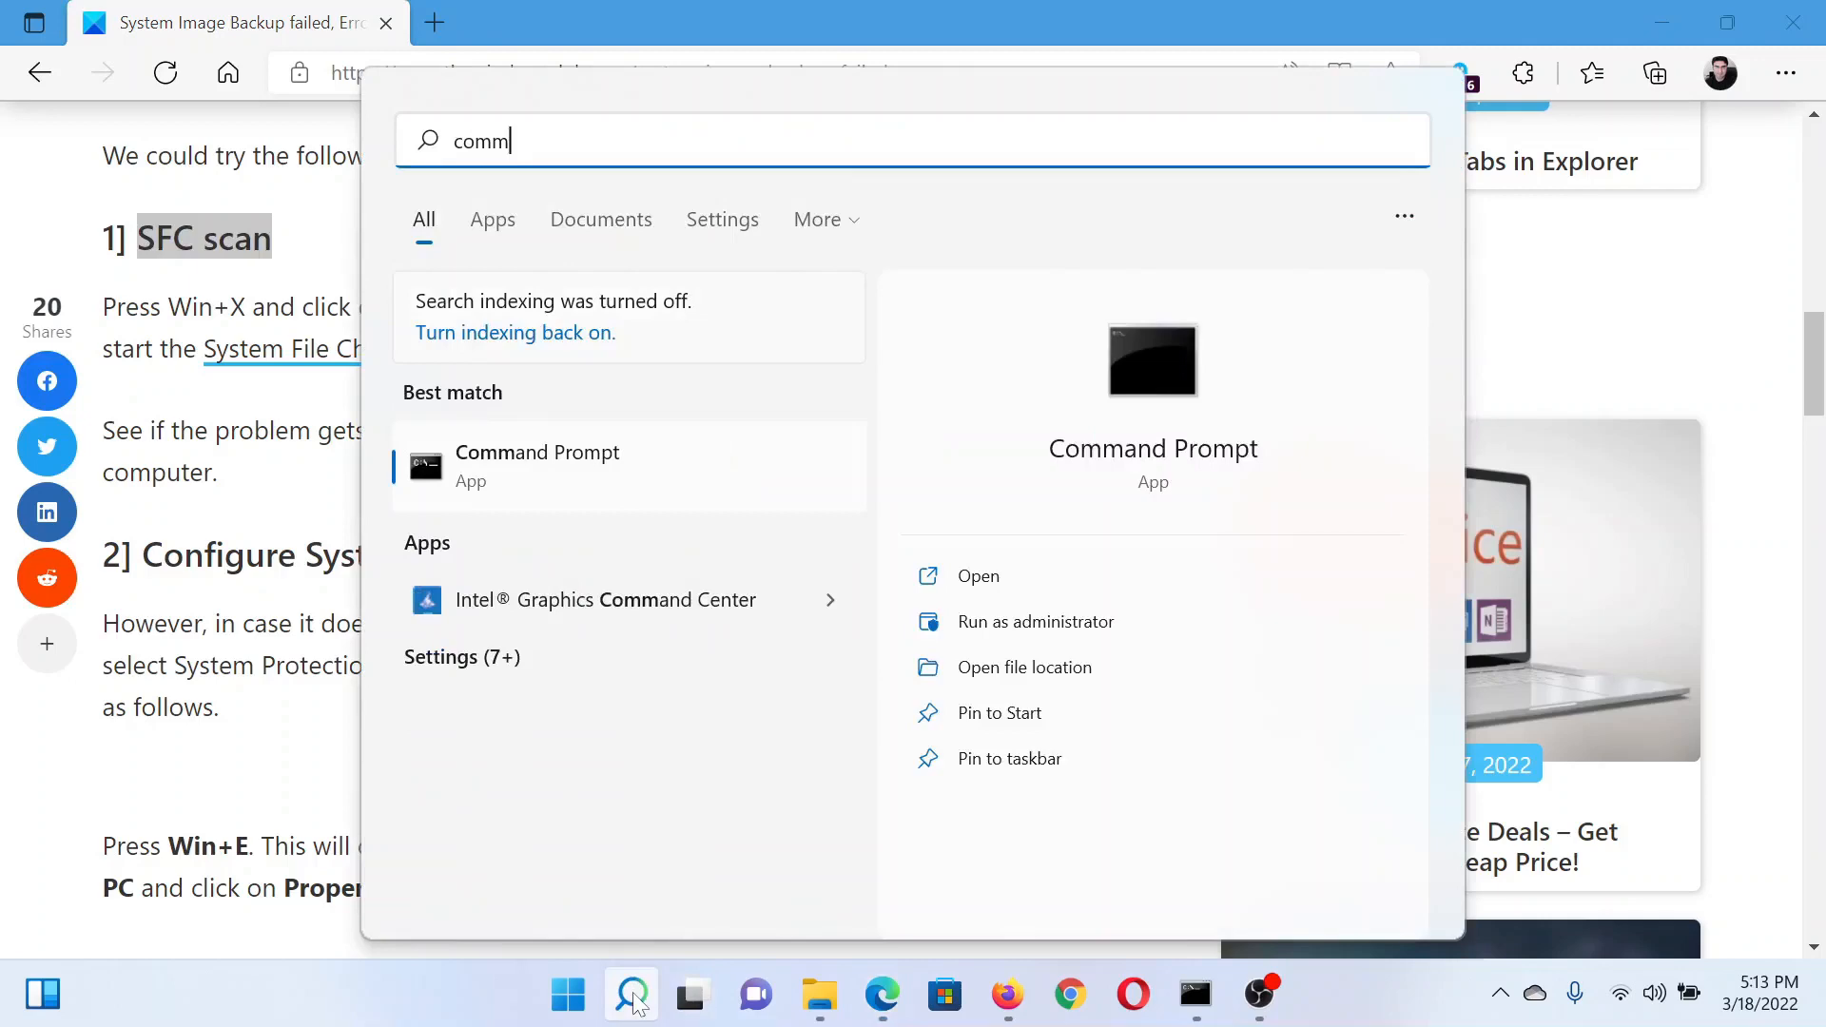
{"action": "mouse_move", "coordinate": [1278, 927]}
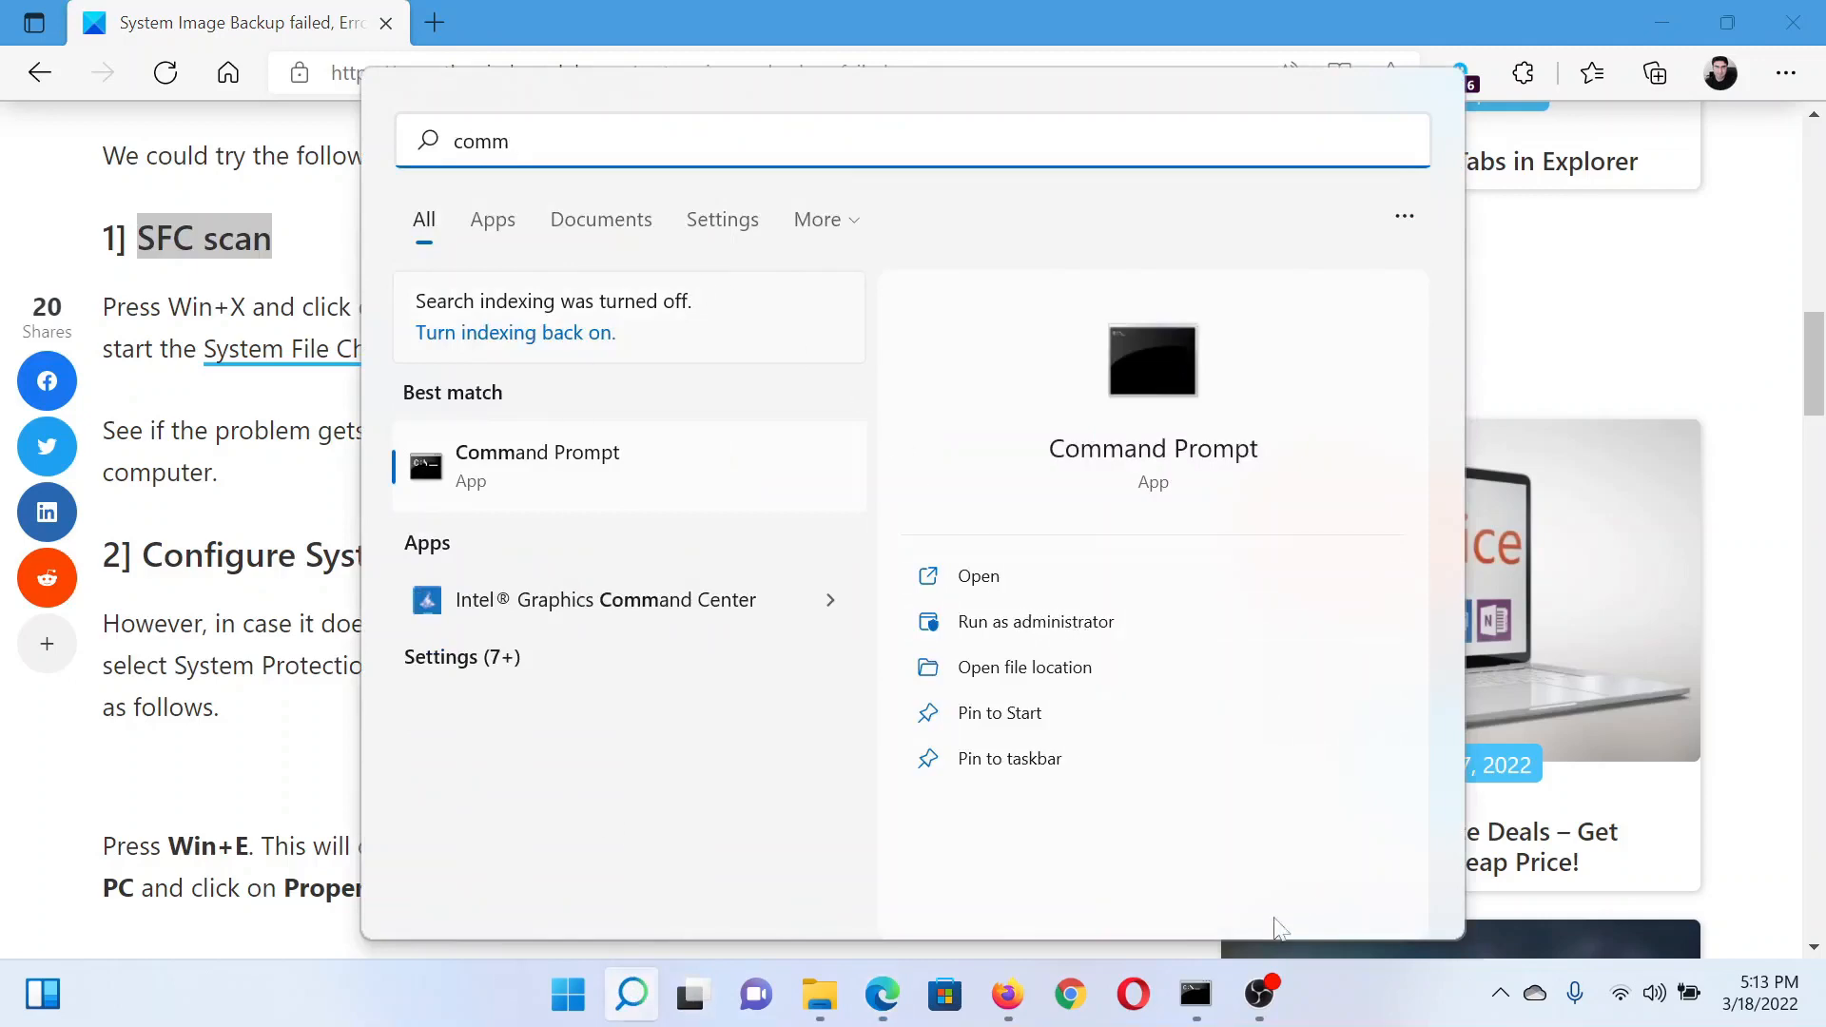
{"action": "left_click", "coordinate": [1034, 621]}
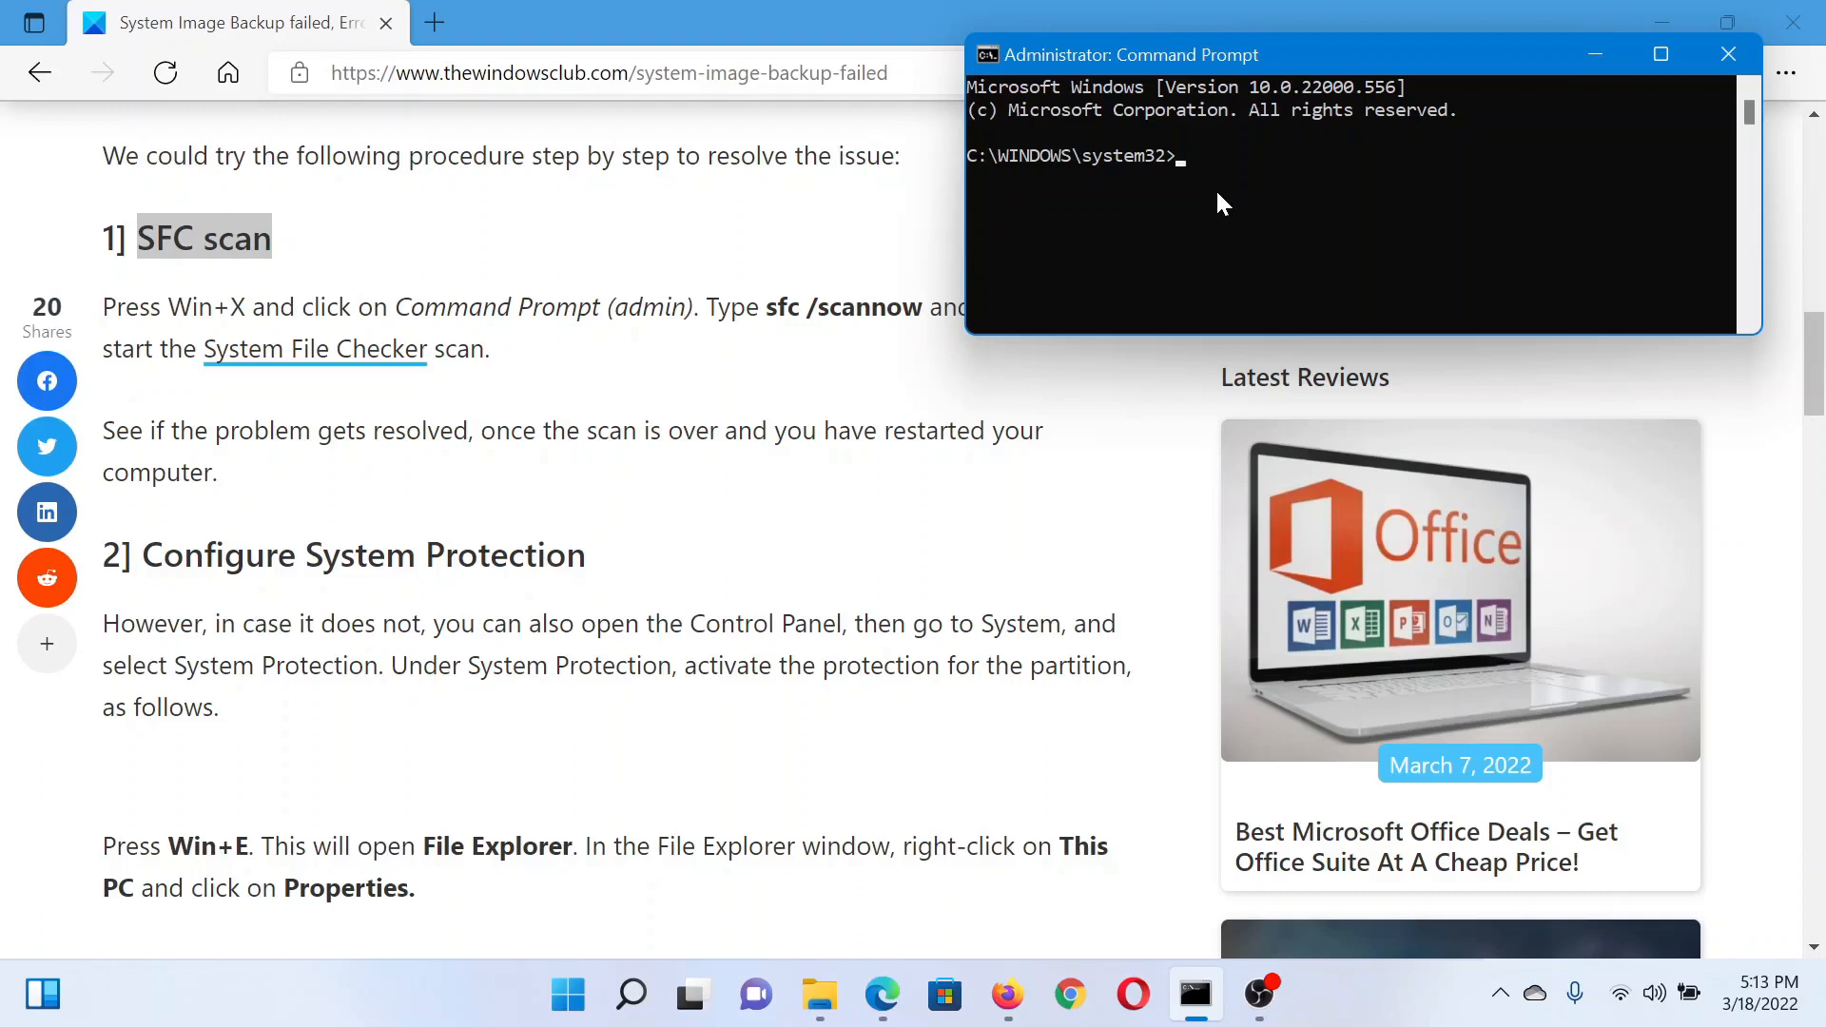
Type 'sfc /scannow' in the admin prompt, then open Settings from Start's right-click menu.
{"action": "type", "text": "sfc"}
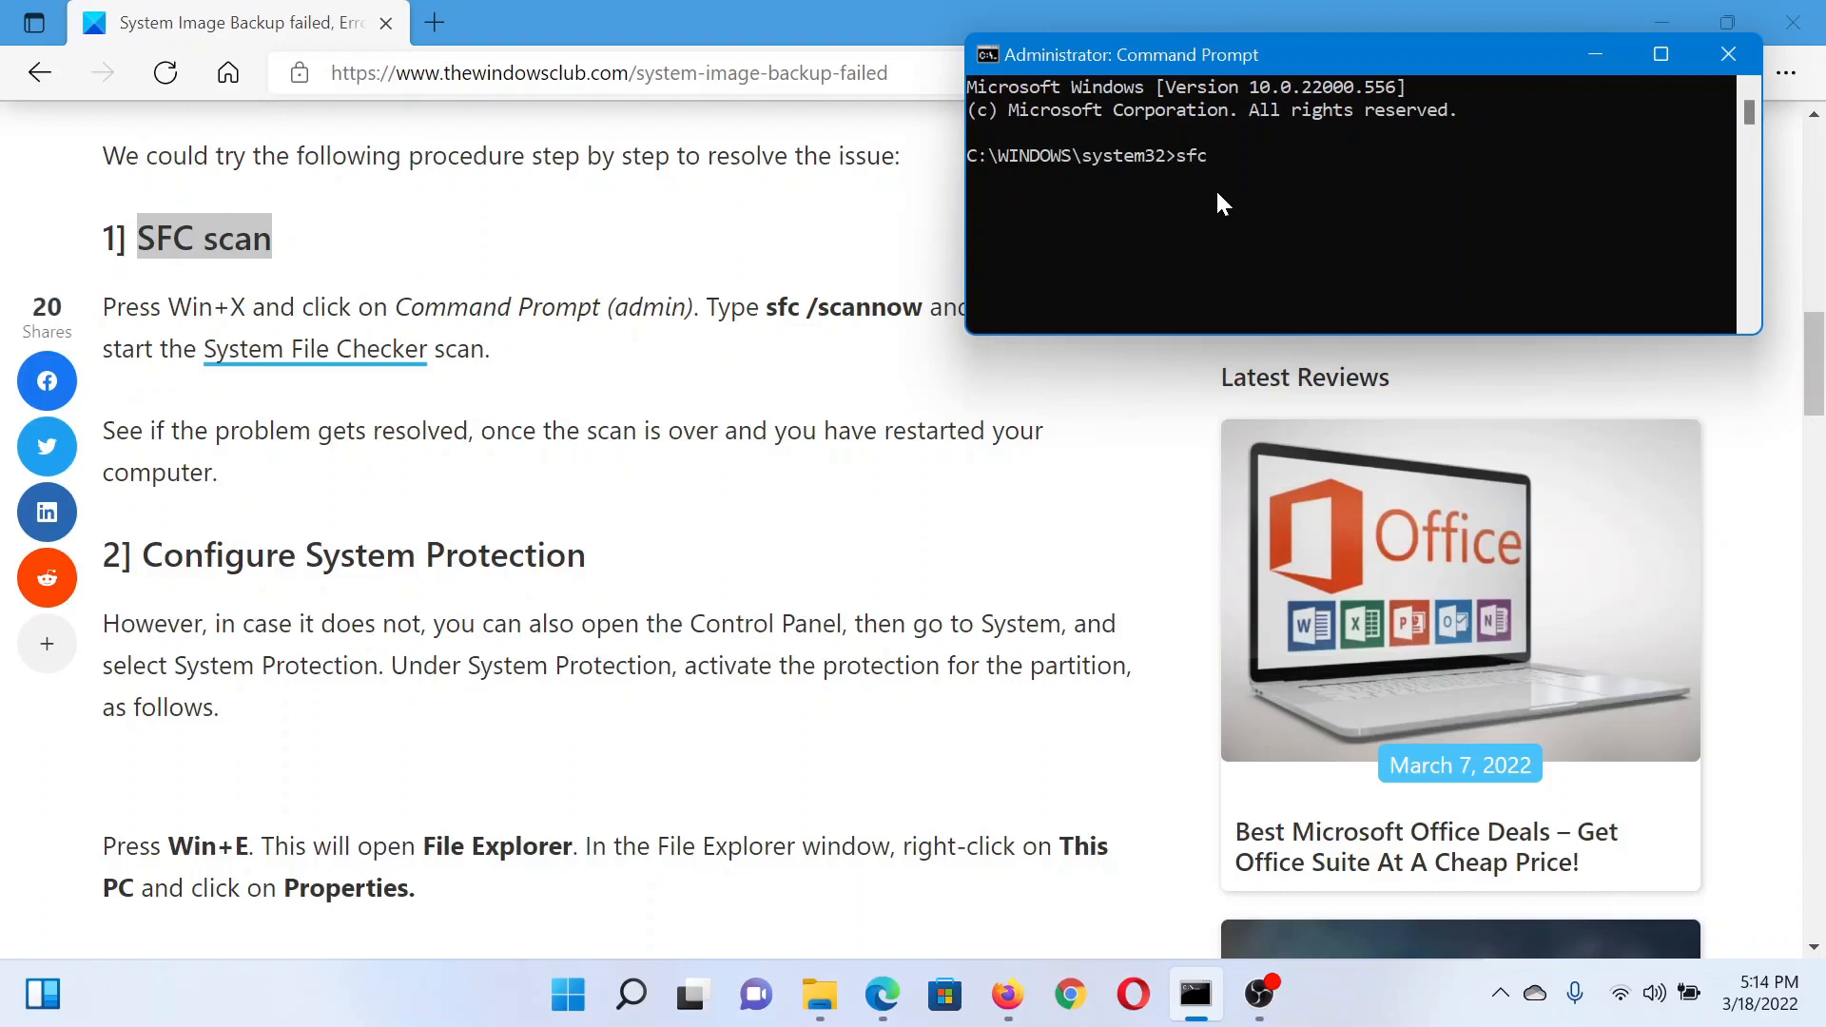
{"action": "type", "text": "/scann"}
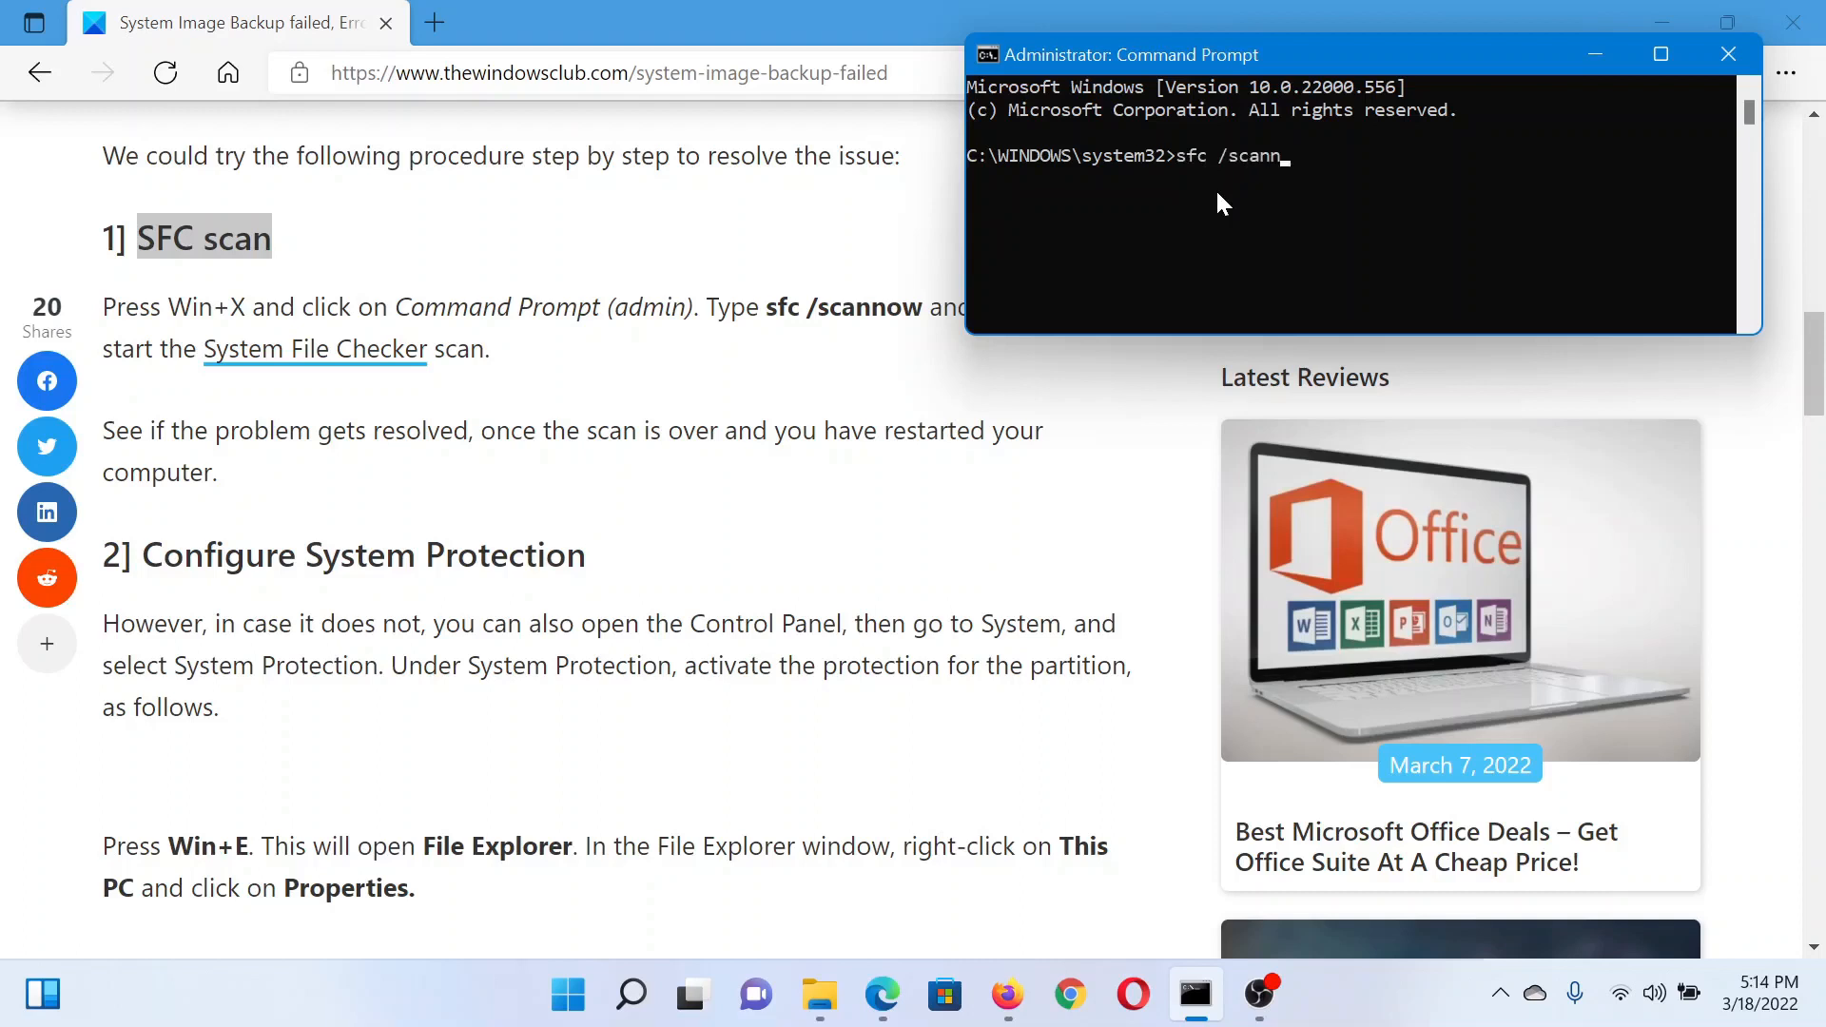
{"action": "type", "text": "ow"}
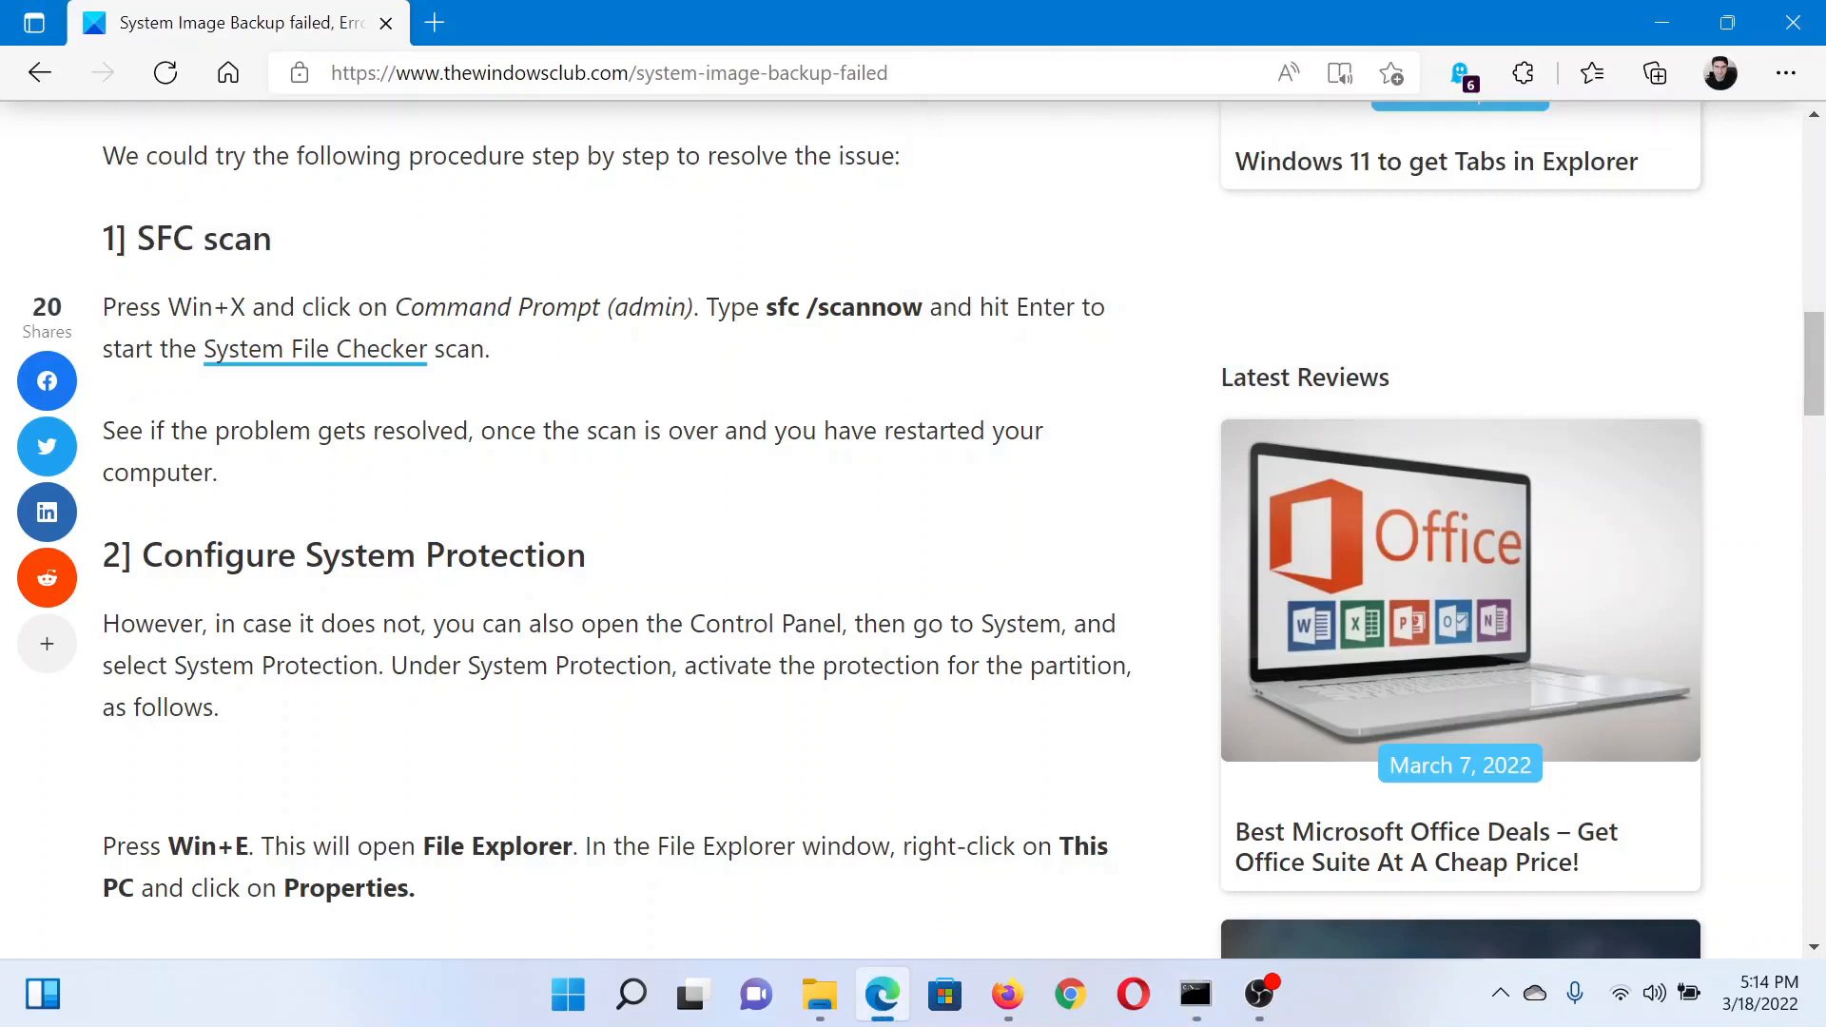
{"action": "right_click", "coordinate": [567, 995]}
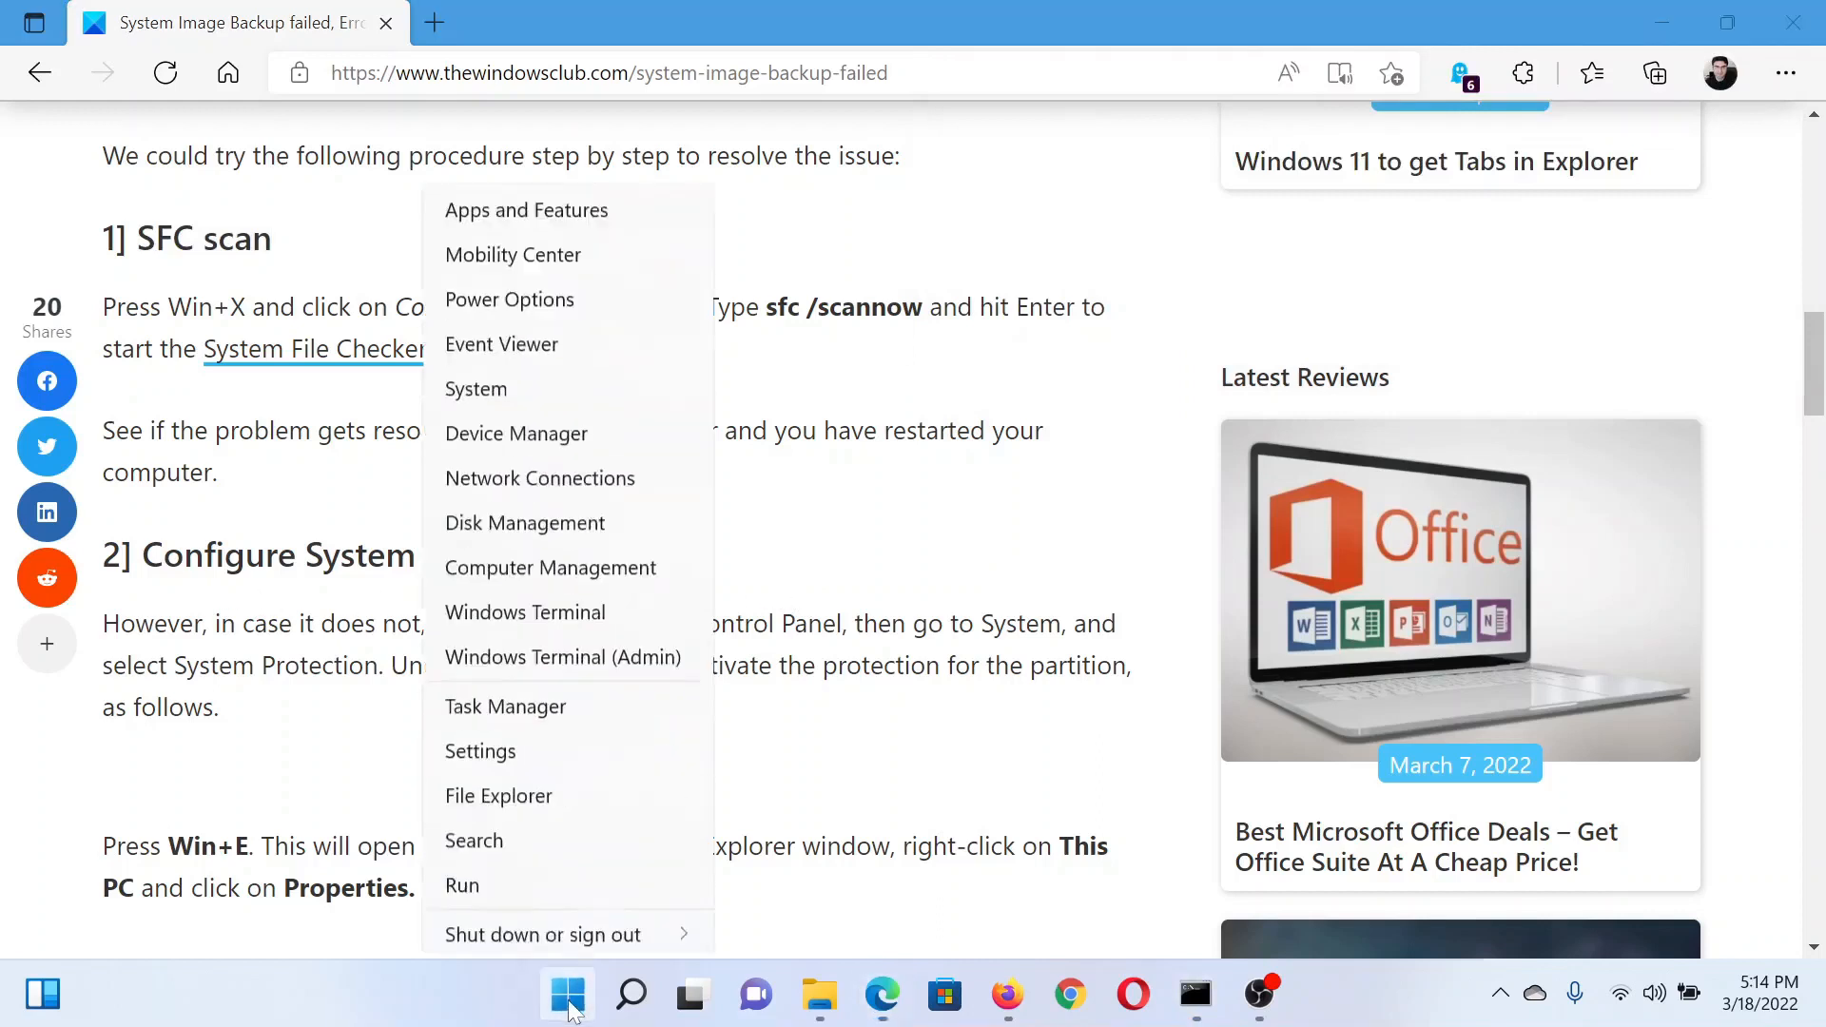
{"action": "left_click", "coordinate": [479, 751]}
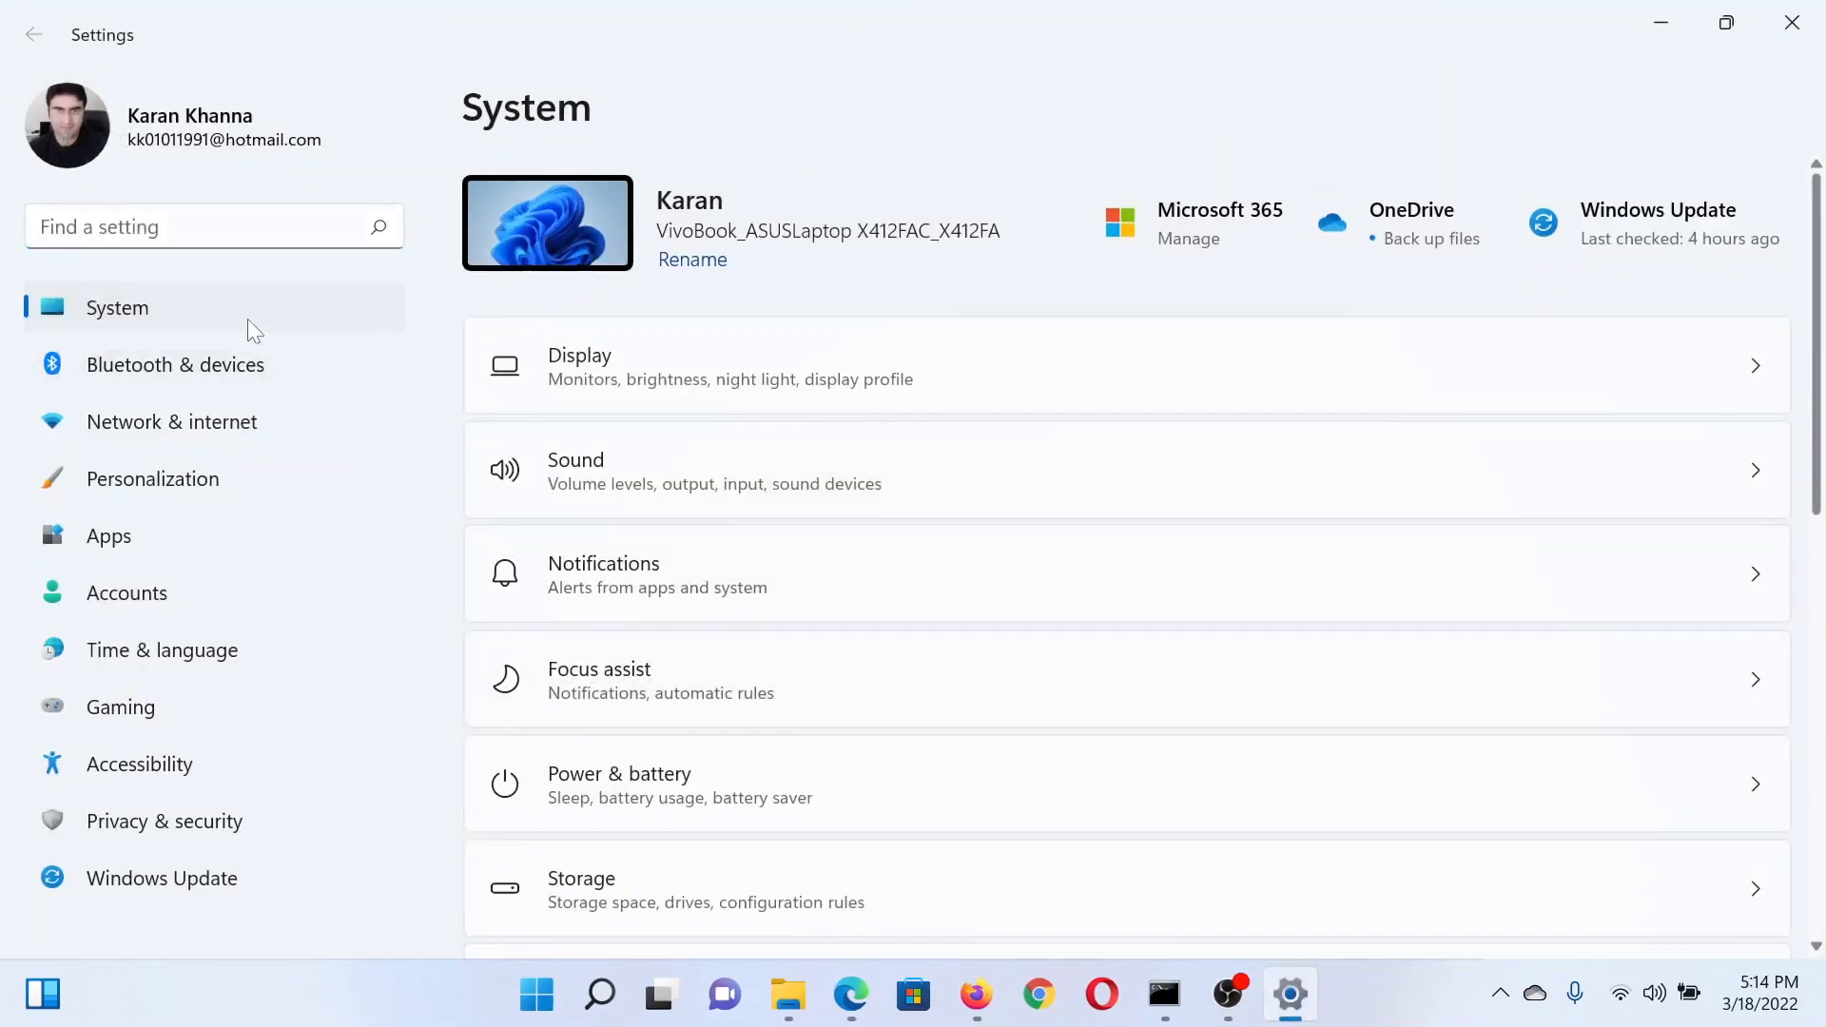
Scroll the System page to About and follow its 'System protection' link.
{"action": "scroll", "scroll_direction": "down", "scroll_amount": 3}
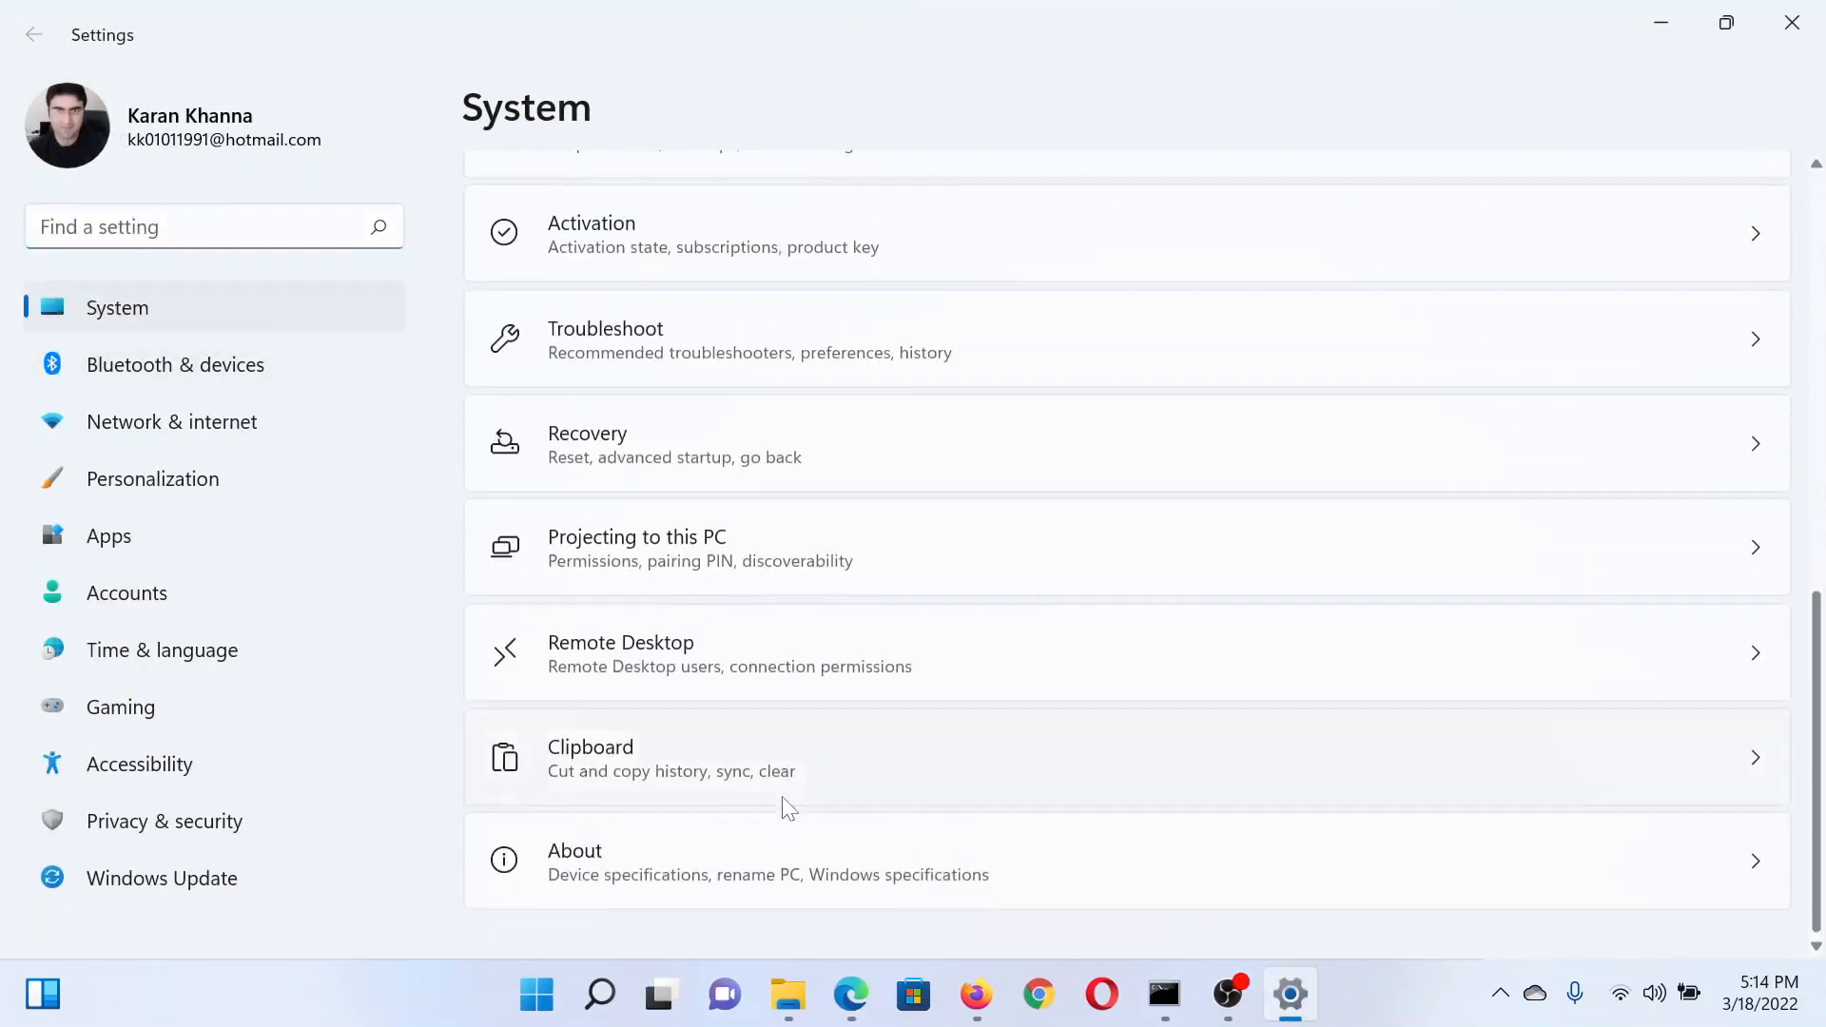
{"action": "scroll", "scroll_direction": "down", "scroll_amount": 3}
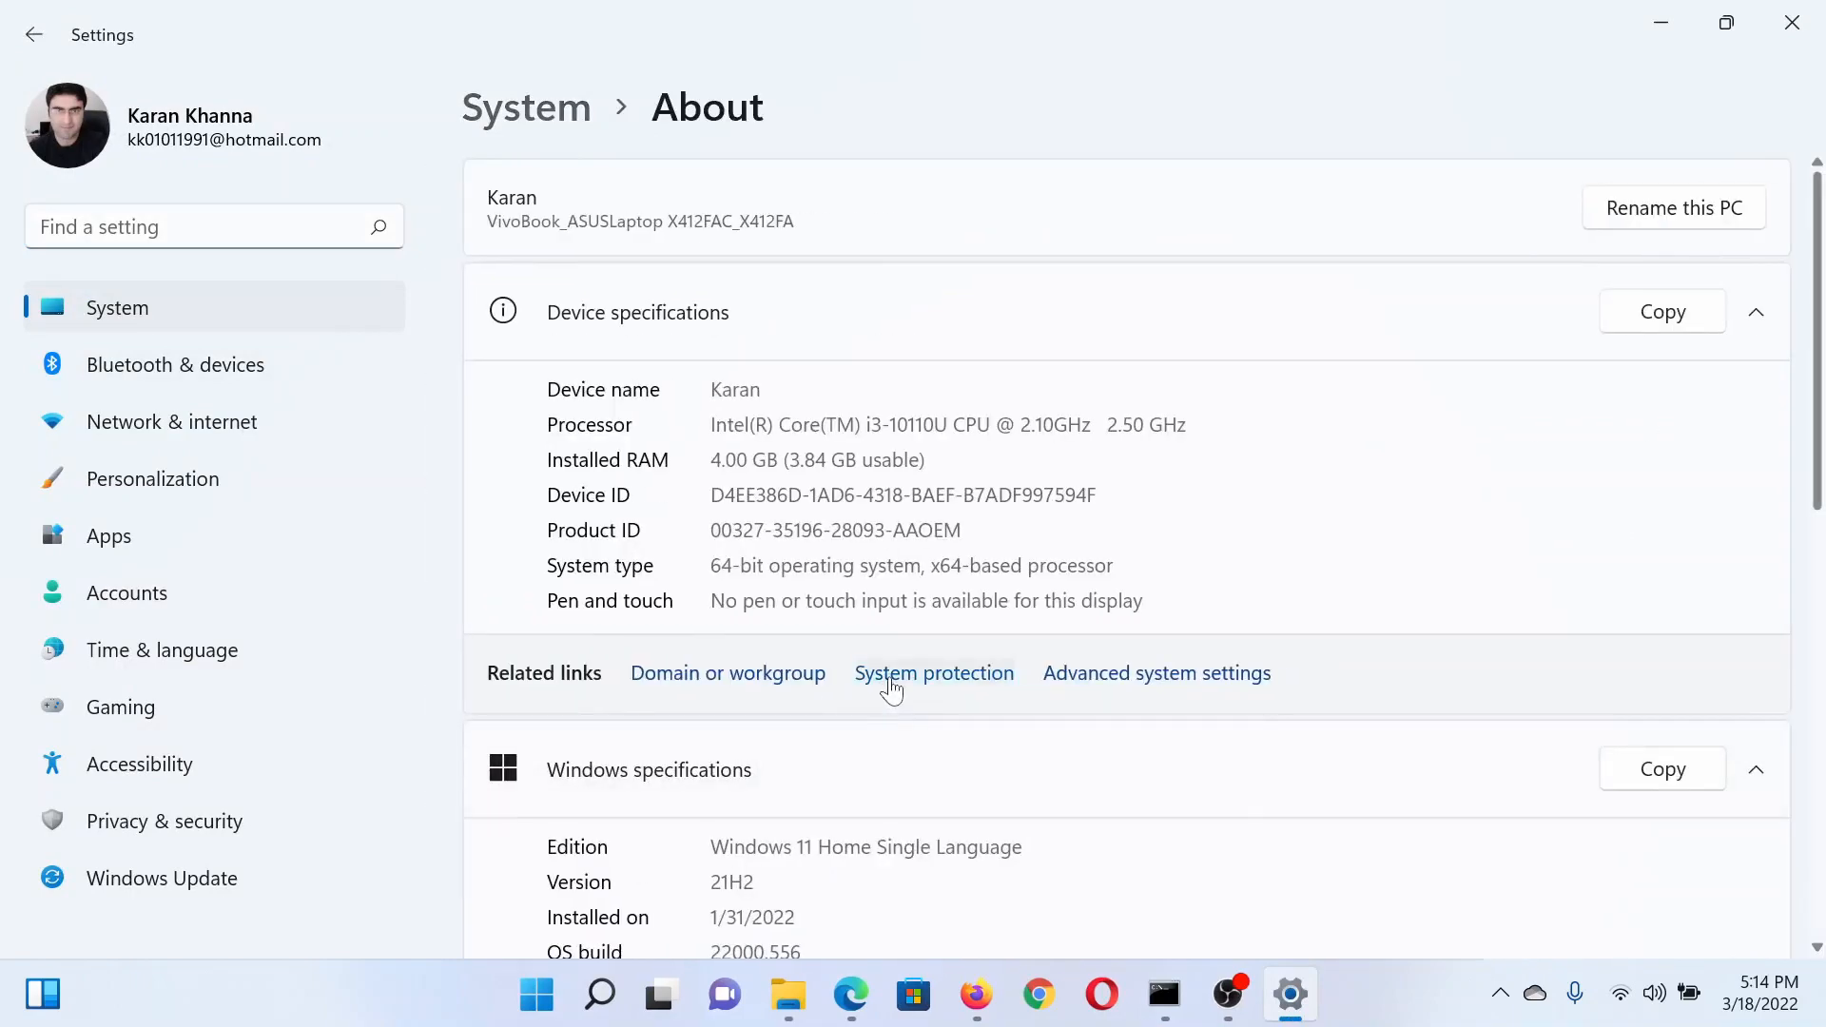
{"action": "left_click", "coordinate": [933, 674]}
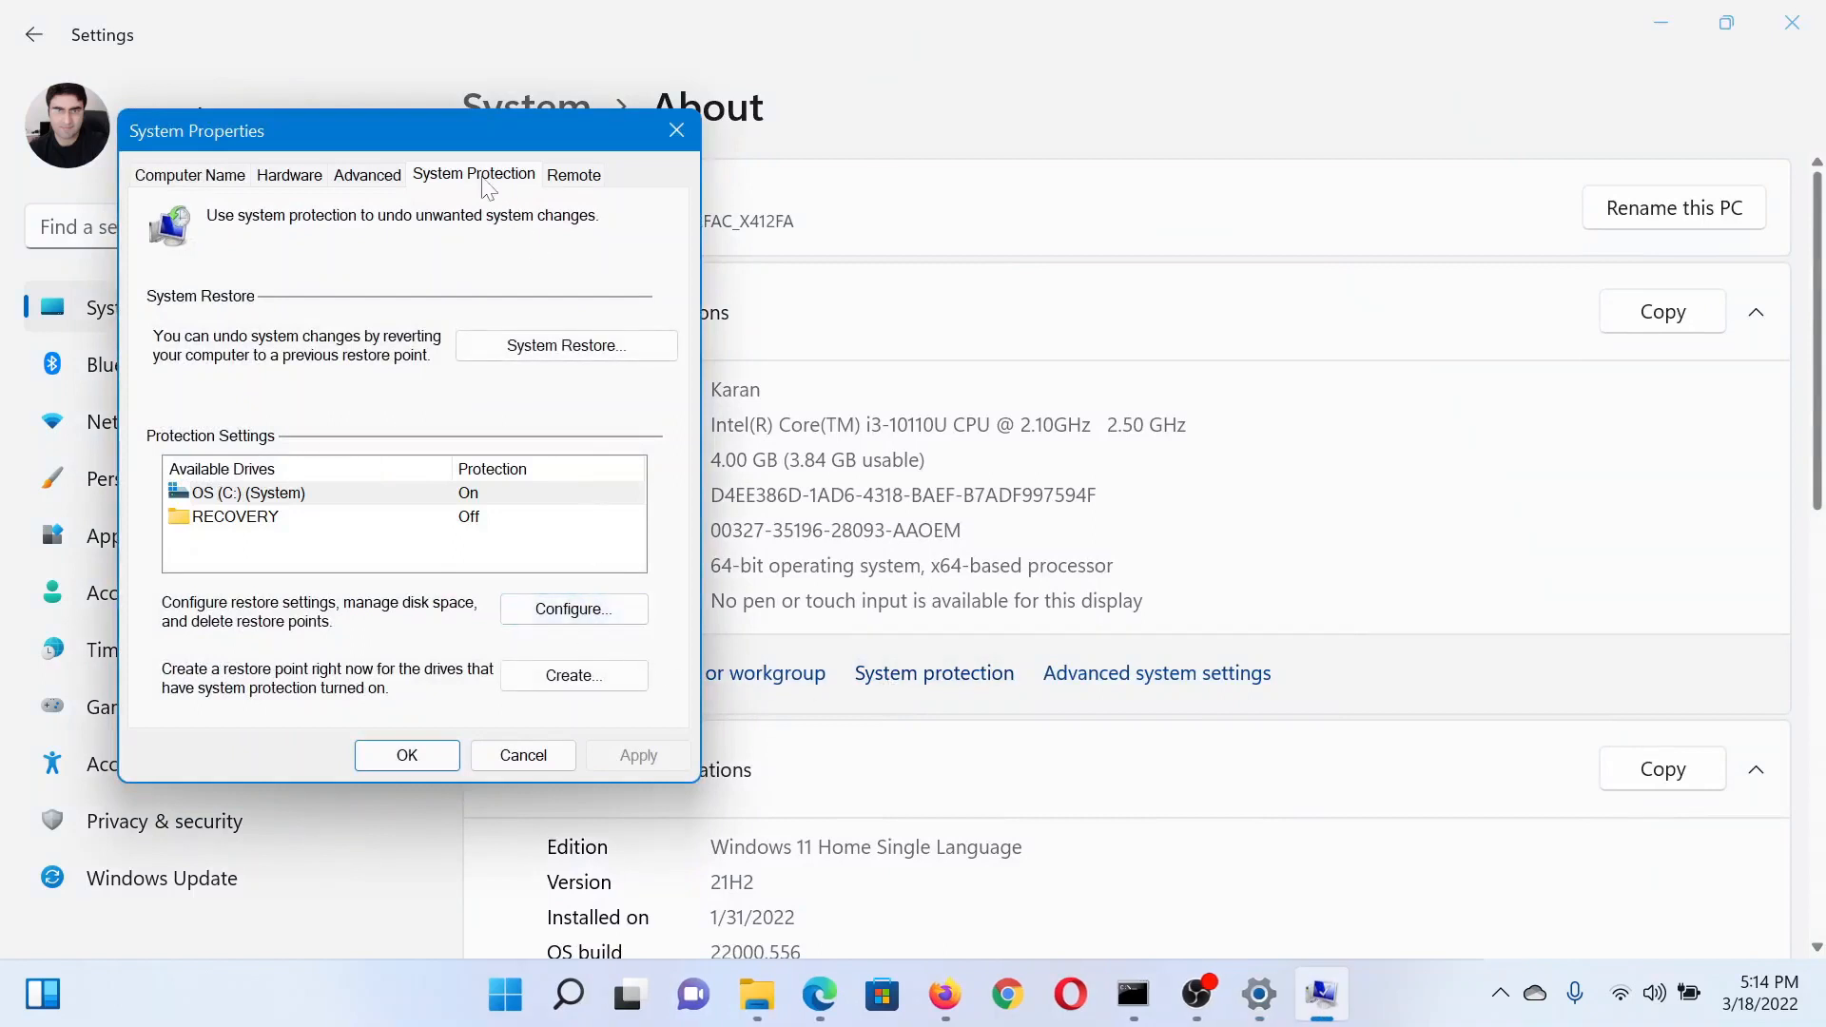
{"action": "mouse_move", "coordinate": [571, 608]}
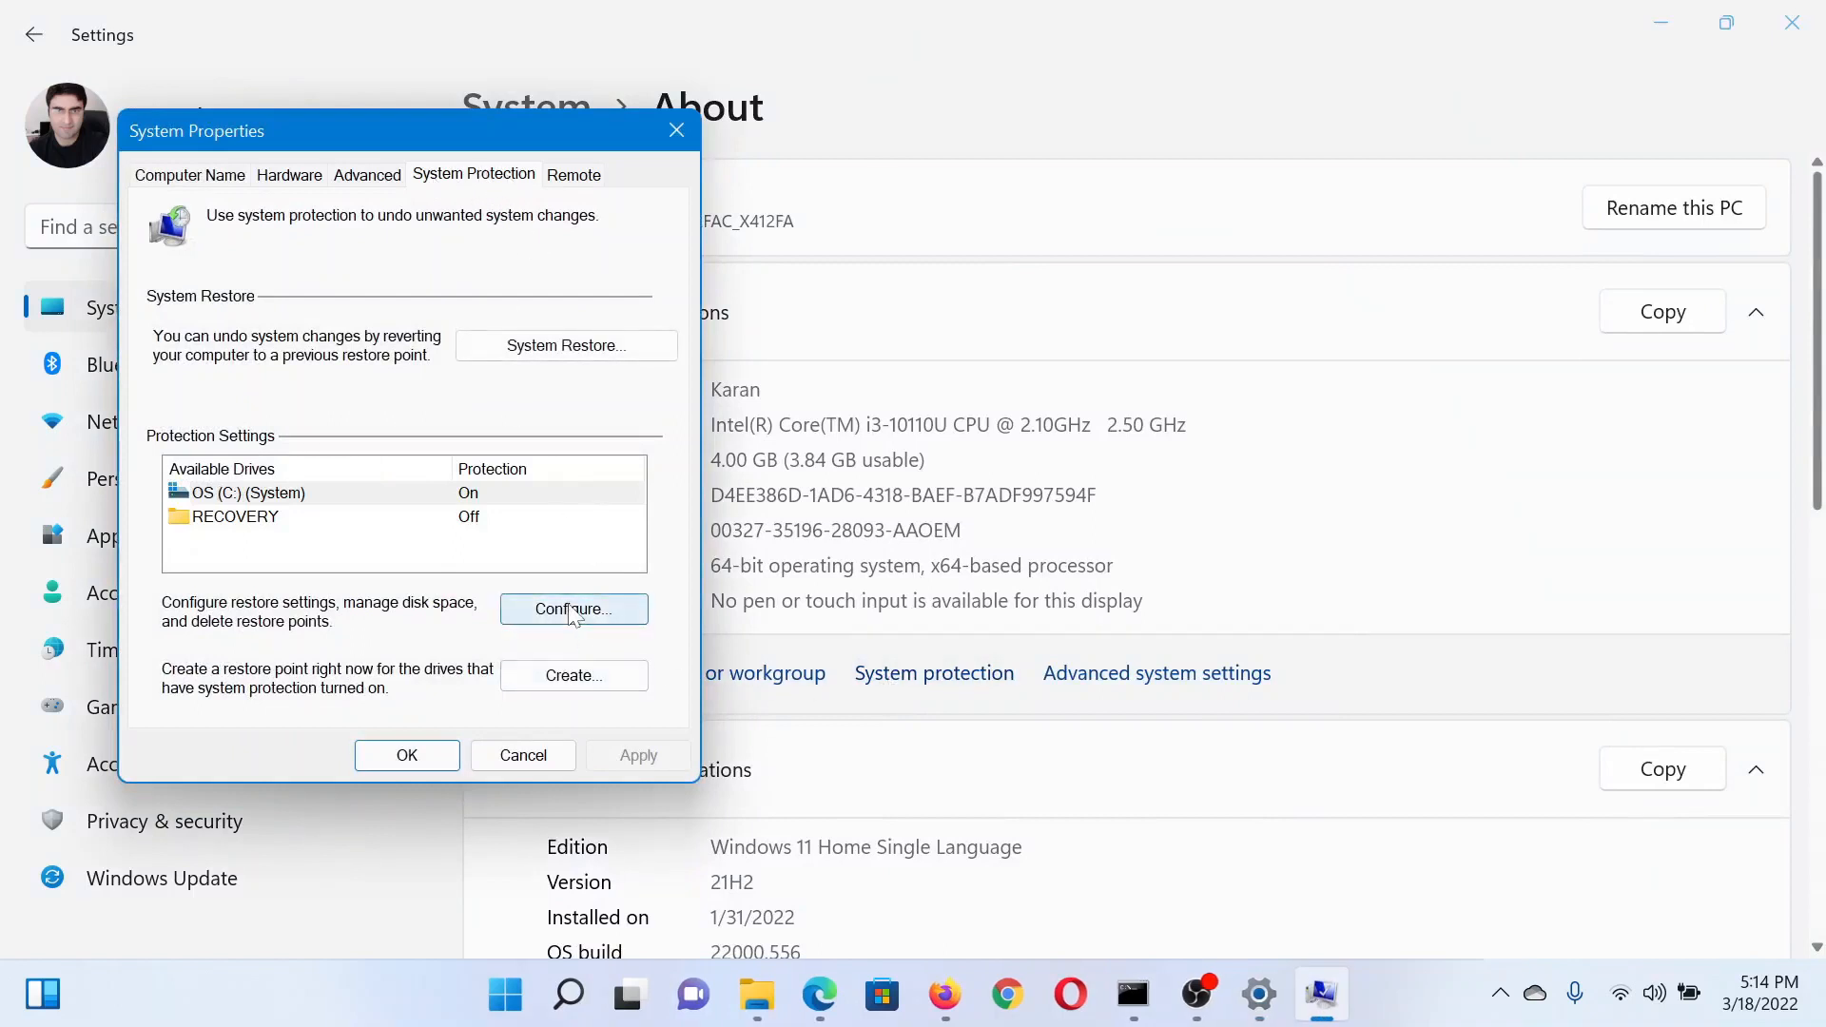
Open Configure for OS (C:) on the System Protection tab.
{"action": "left_click", "coordinate": [572, 607]}
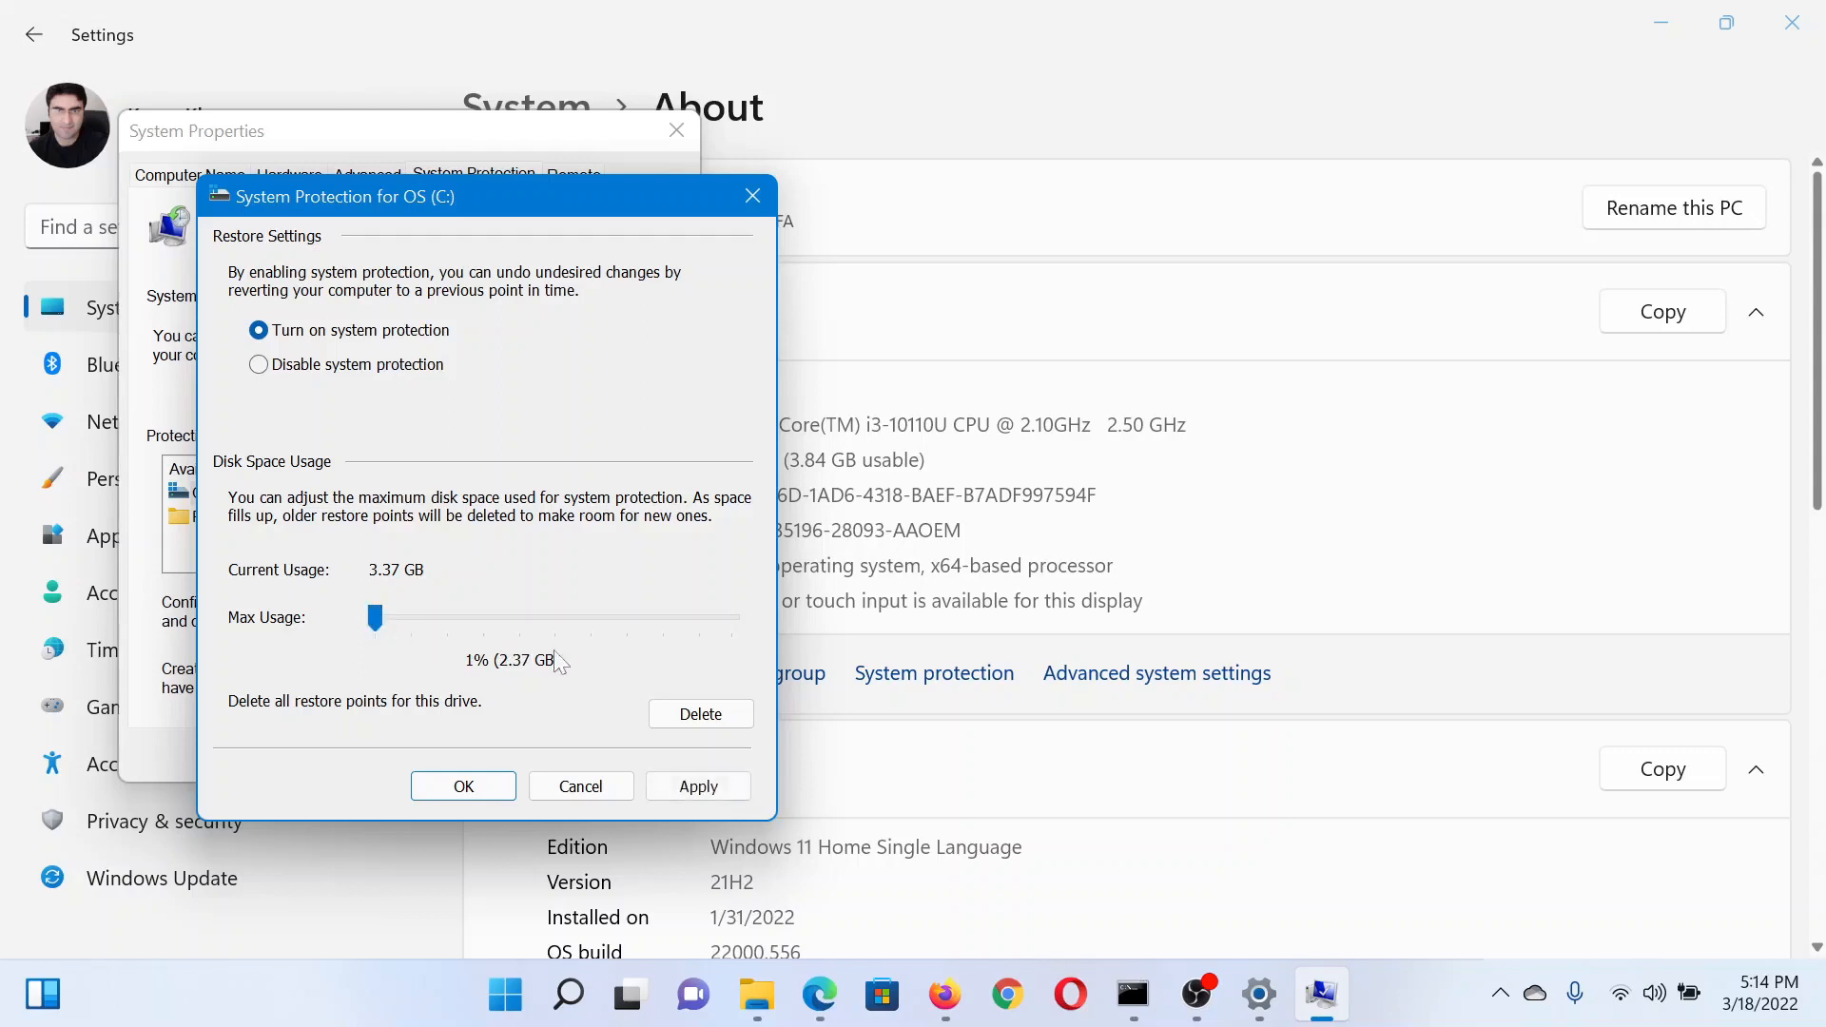
{"action": "mouse_move", "coordinate": [358, 714]}
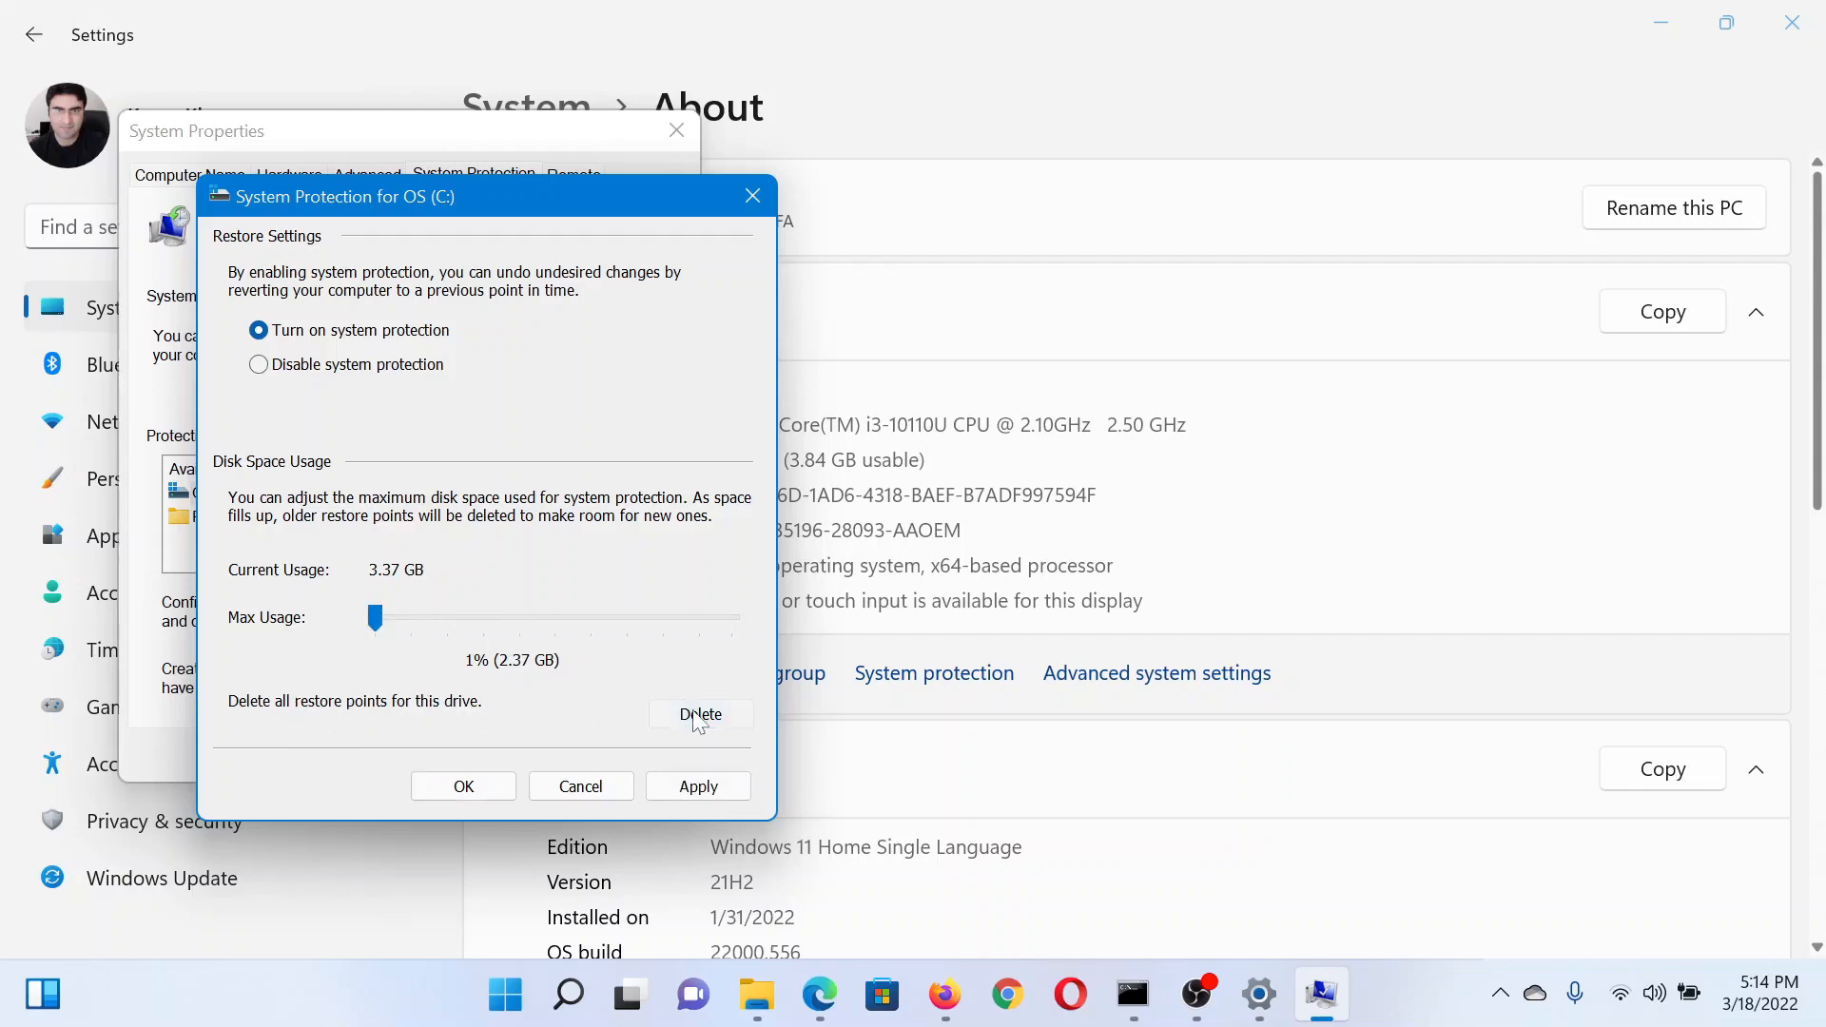
Delete all C: restore points, confirm the warning, and close the success message.
{"action": "left_click", "coordinate": [700, 714]}
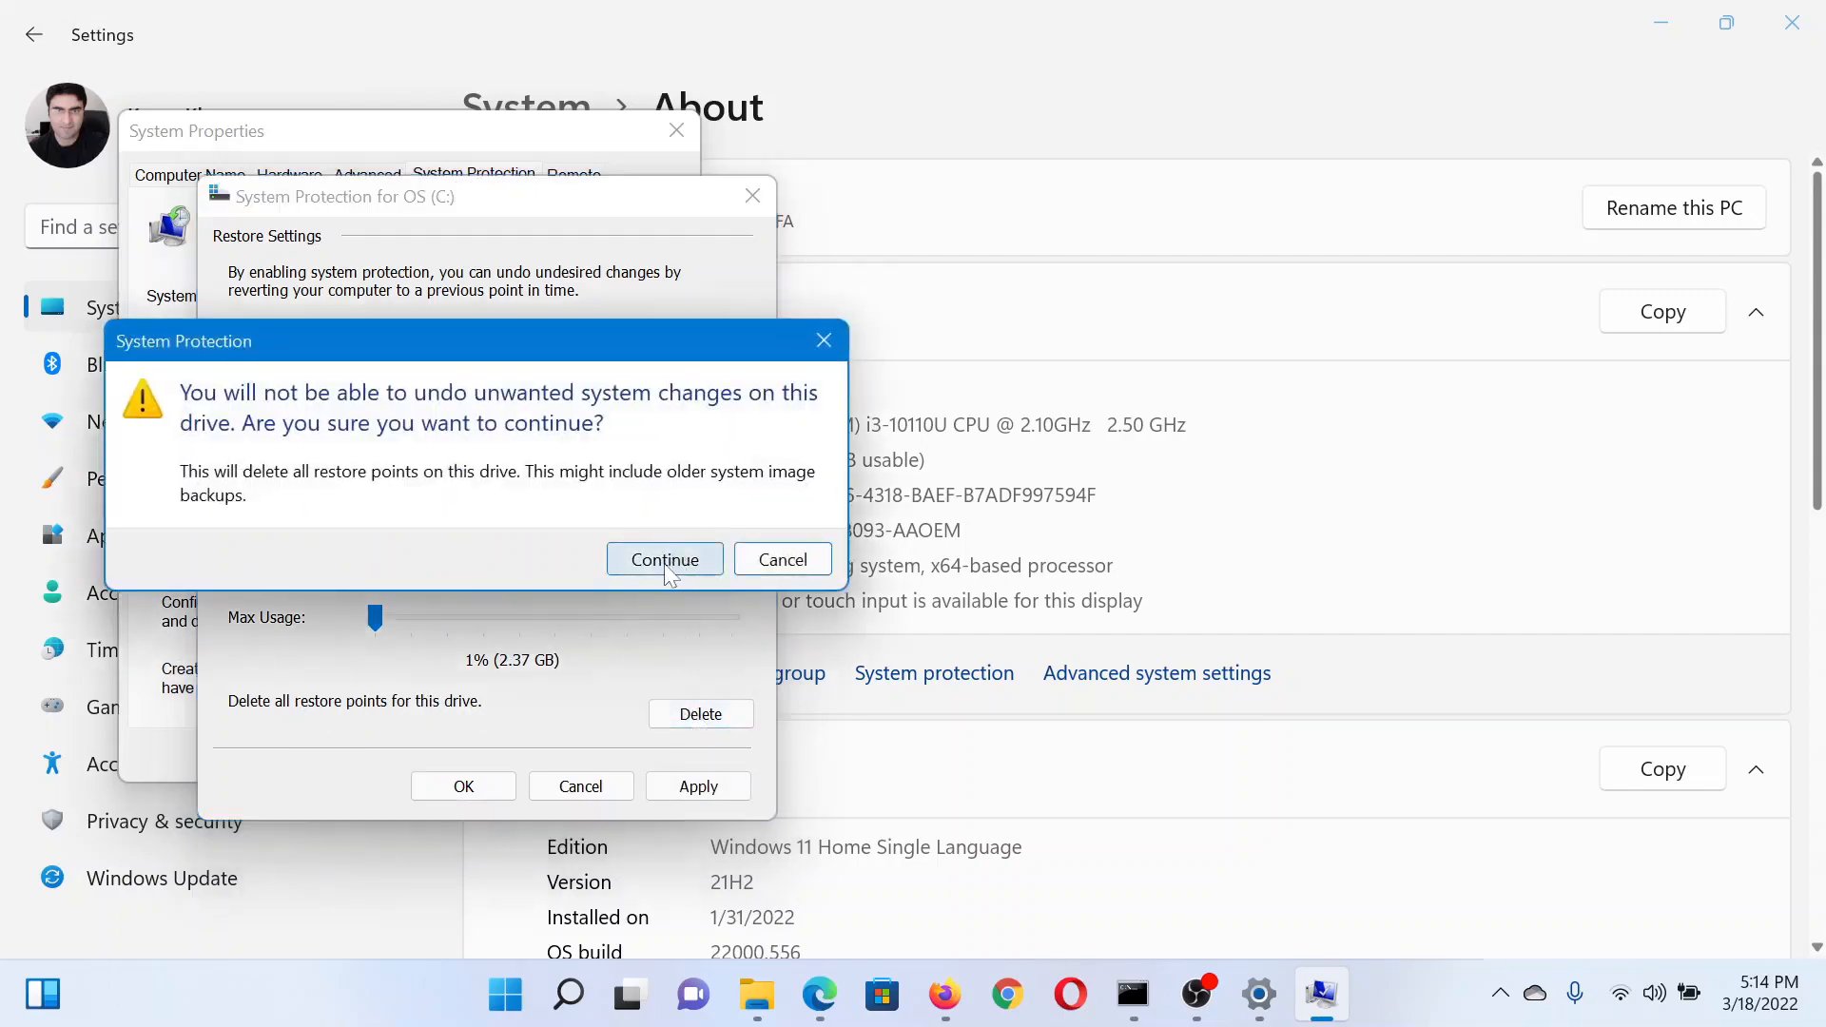
{"action": "left_click", "coordinate": [664, 559]}
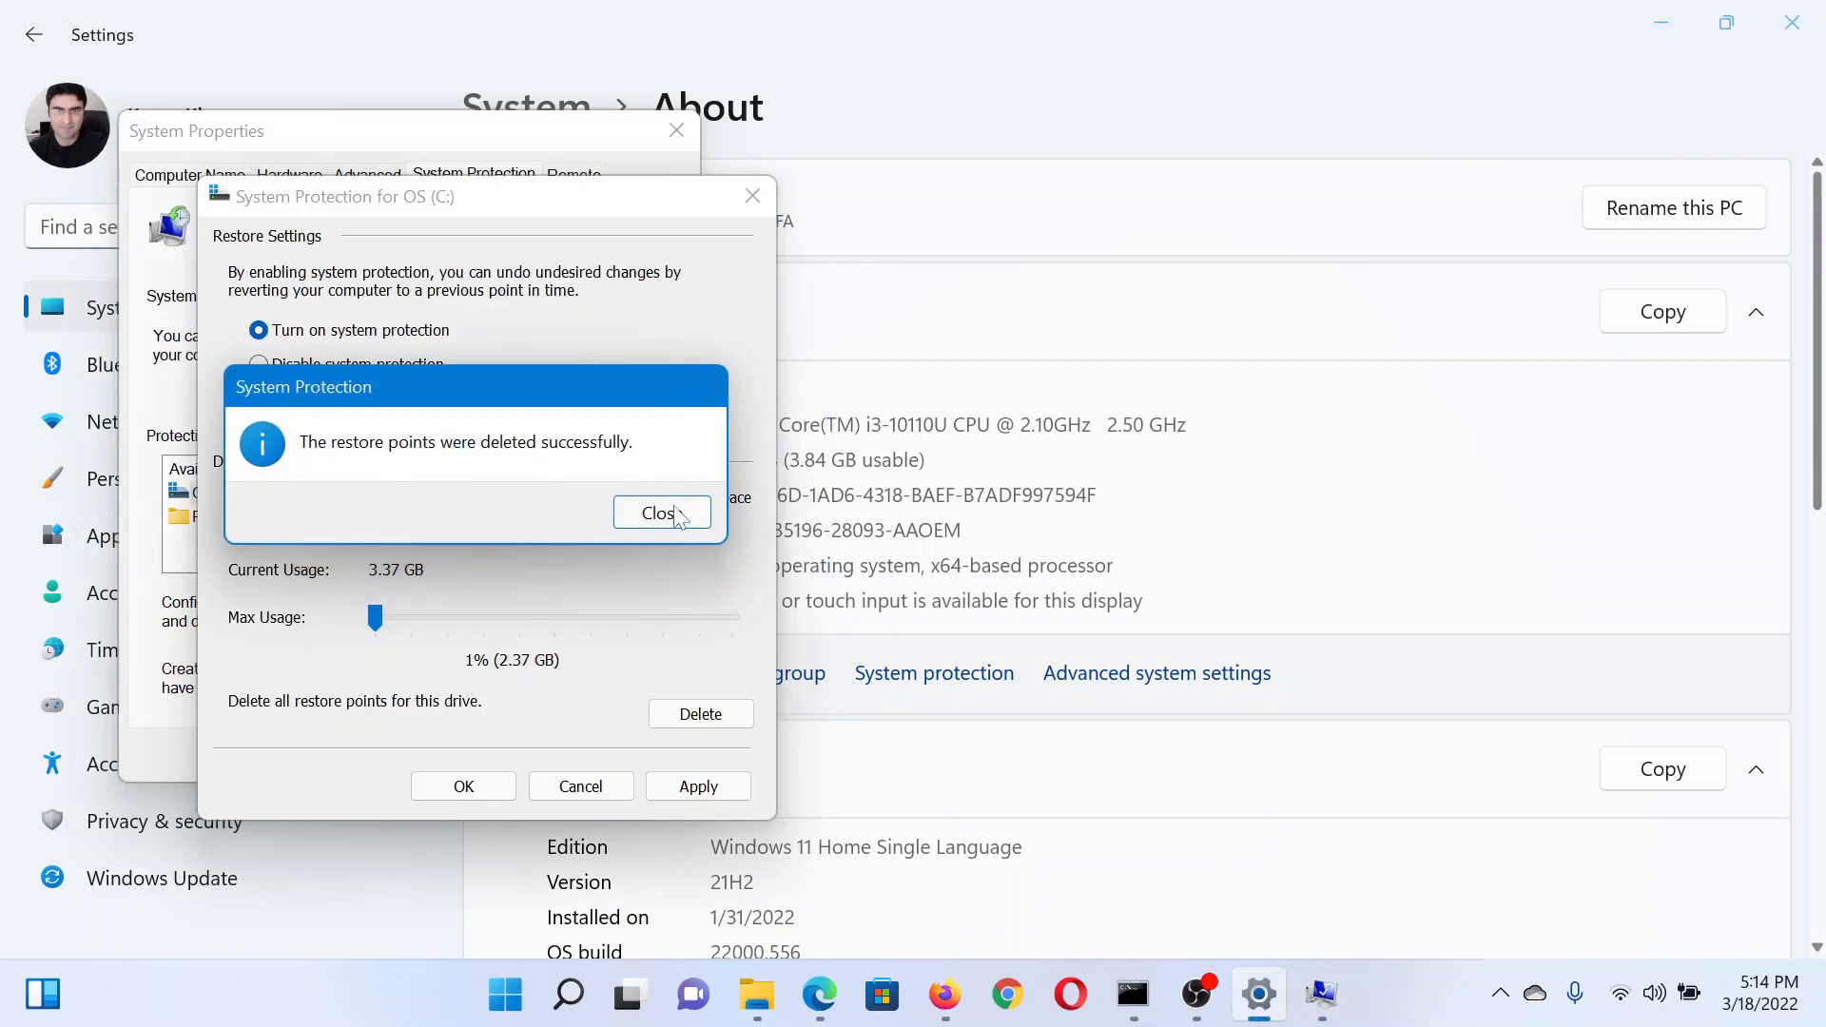
{"action": "left_click", "coordinate": [660, 514]}
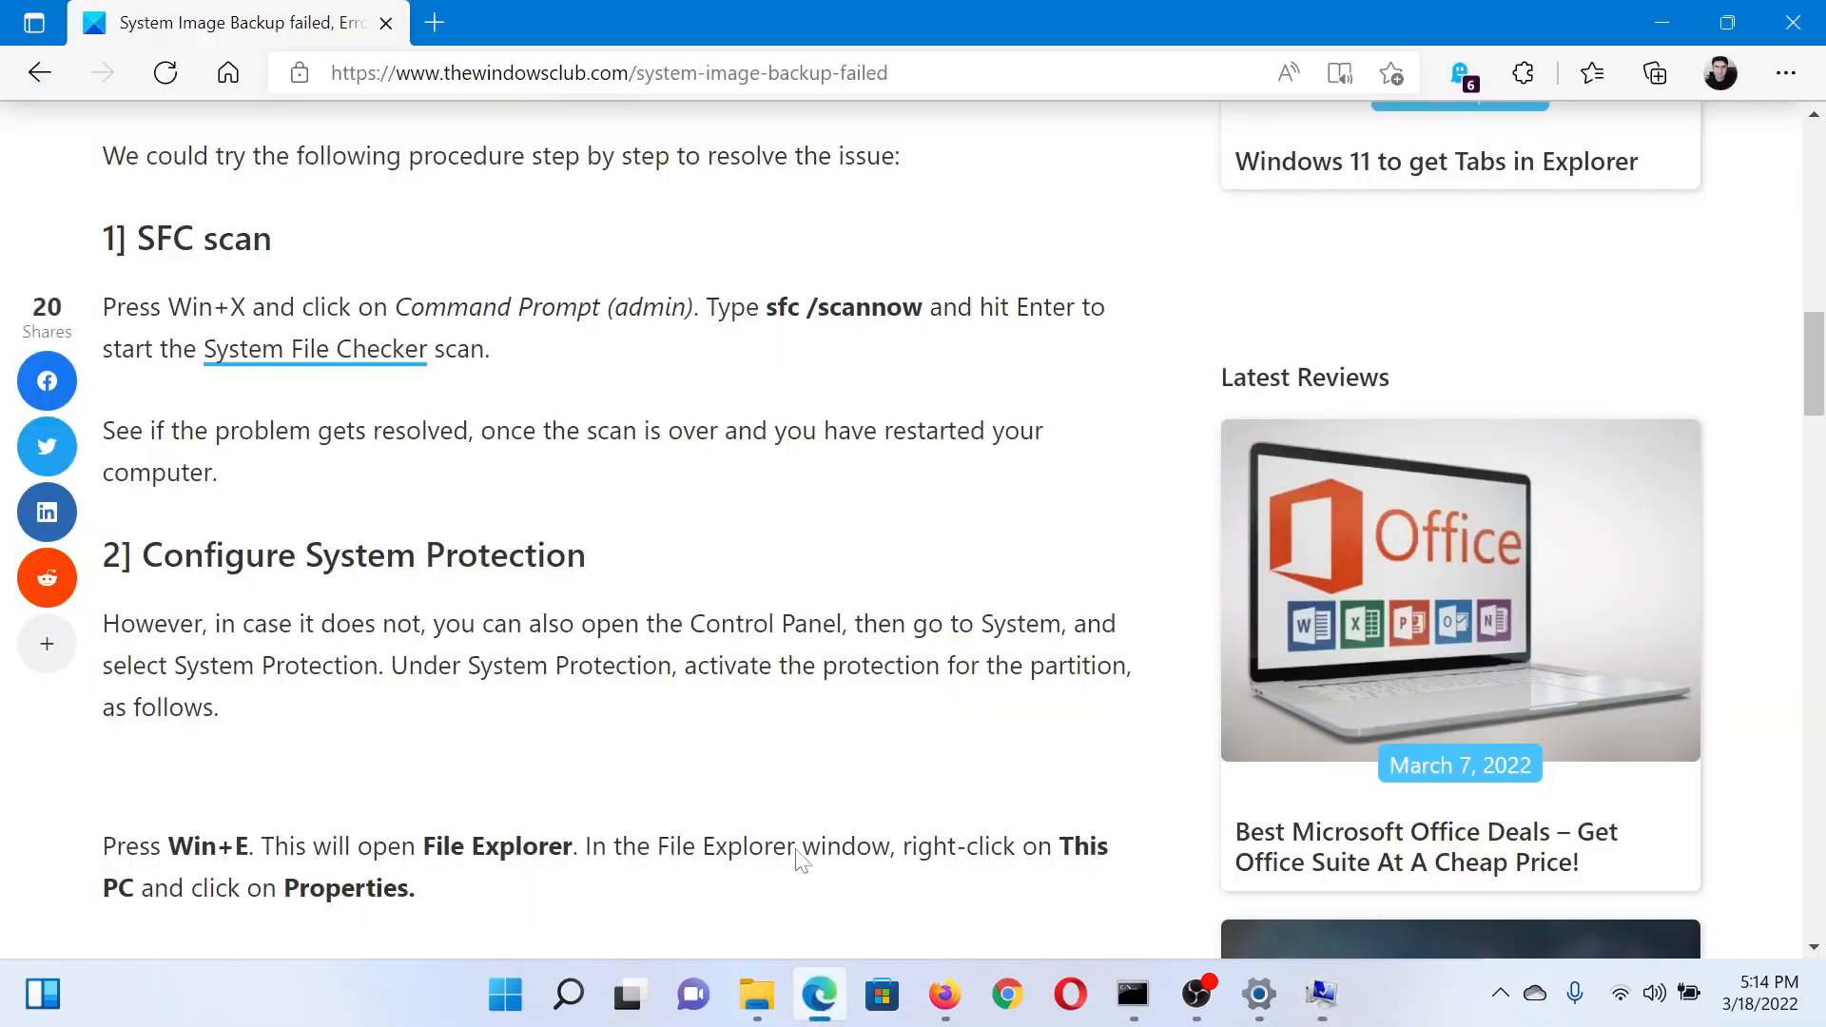
Scroll Edge's article back up to the System Image Backup error 0x80780038 title.
{"action": "scroll", "scroll_direction": "up", "scroll_amount": 3}
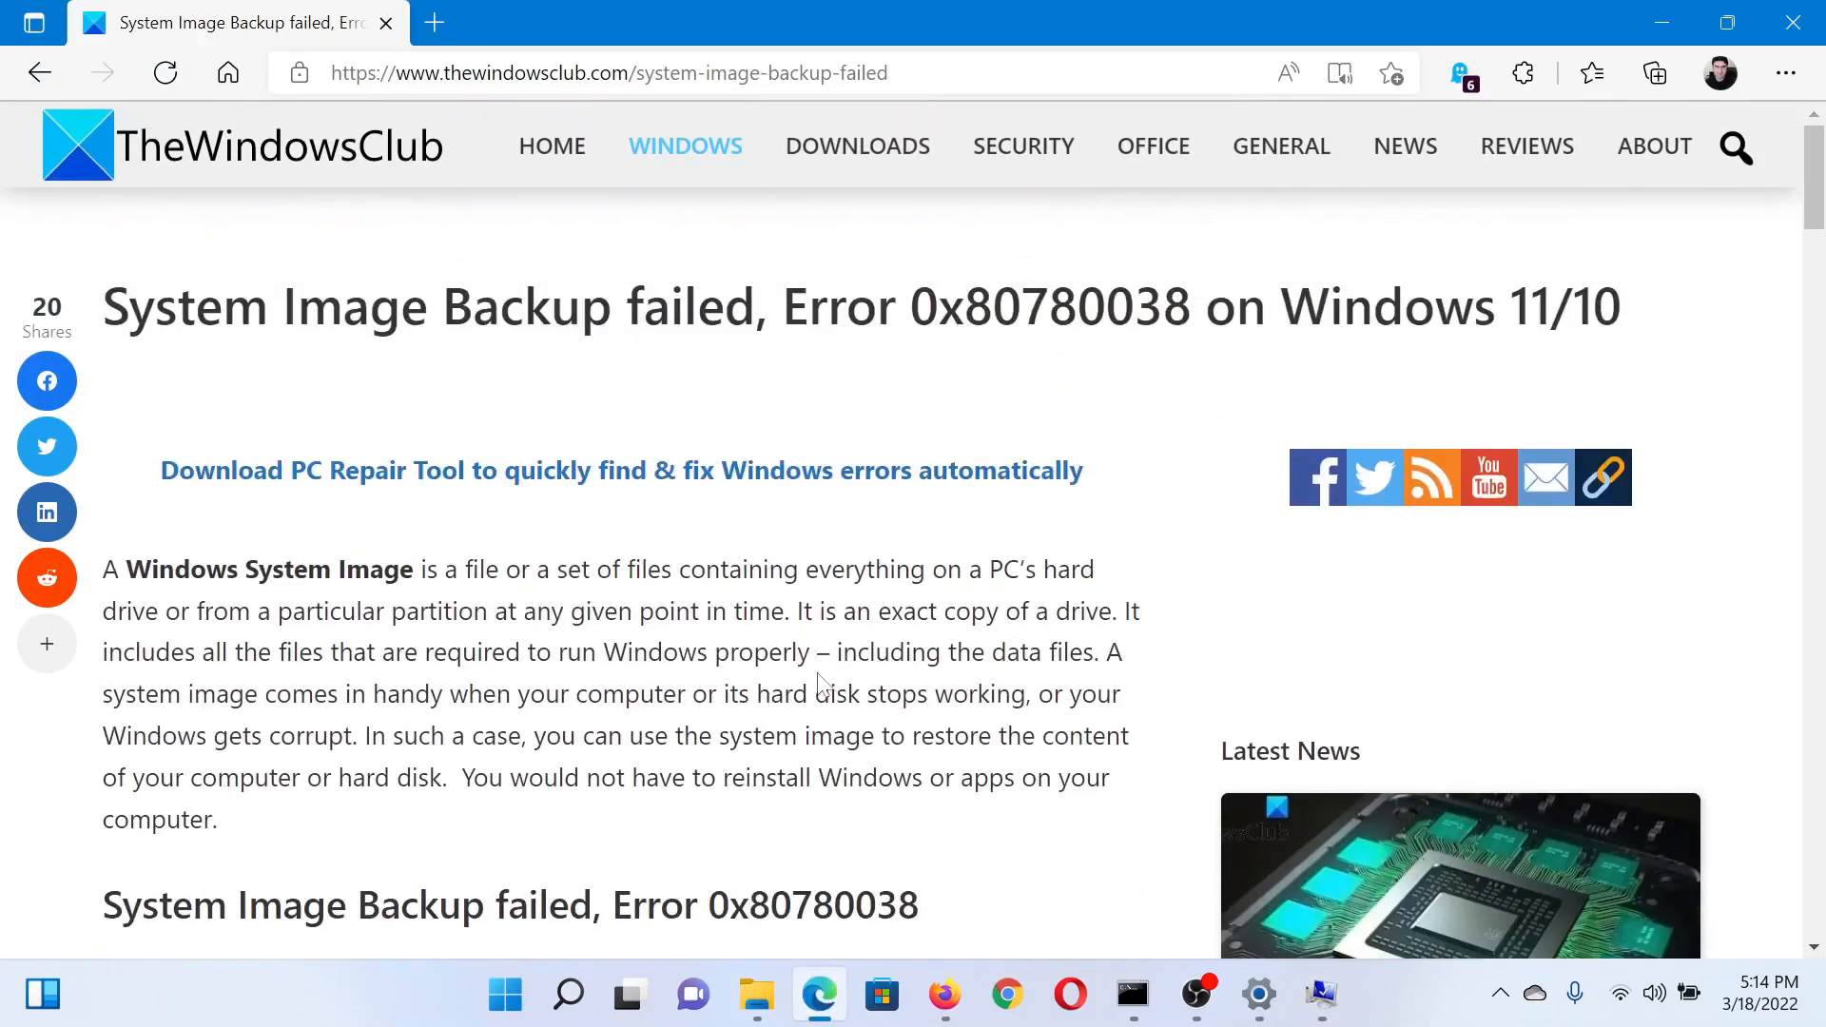